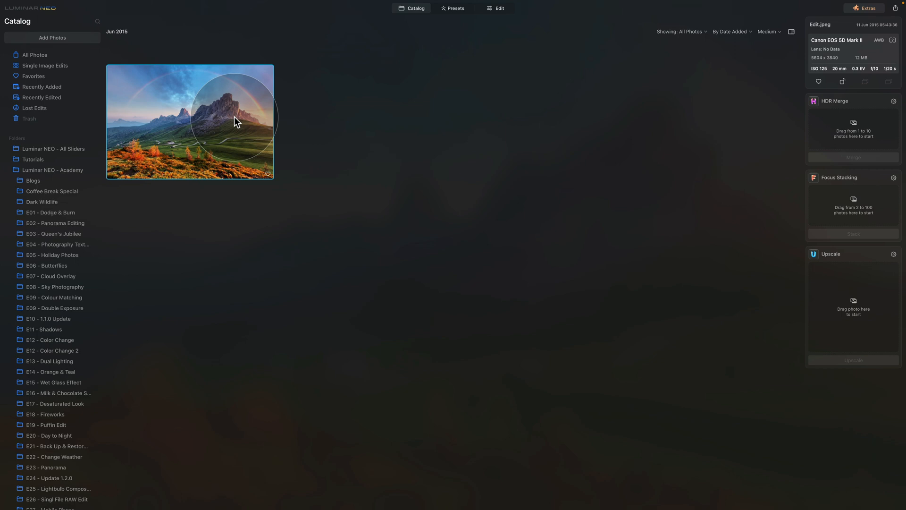
{"action": "mouse_move", "coordinate": [235, 122]}
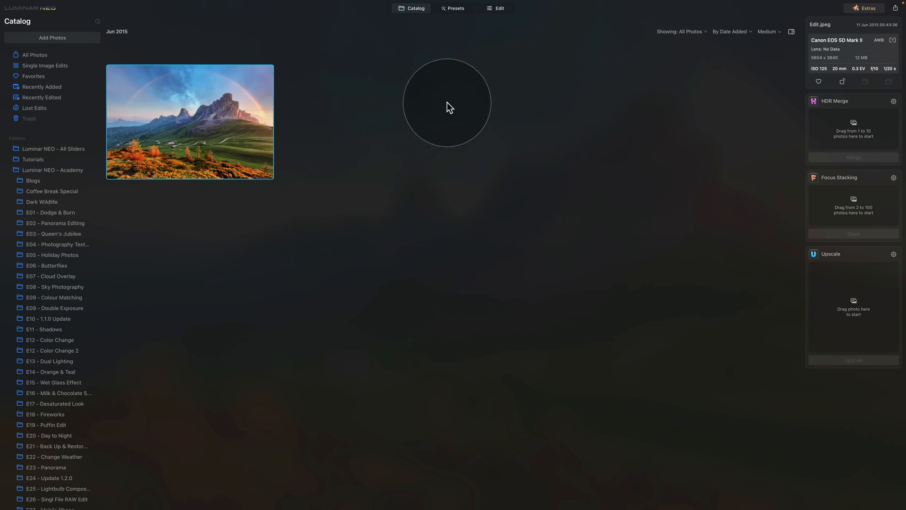
{"action": "mouse_move", "coordinate": [474, 88]}
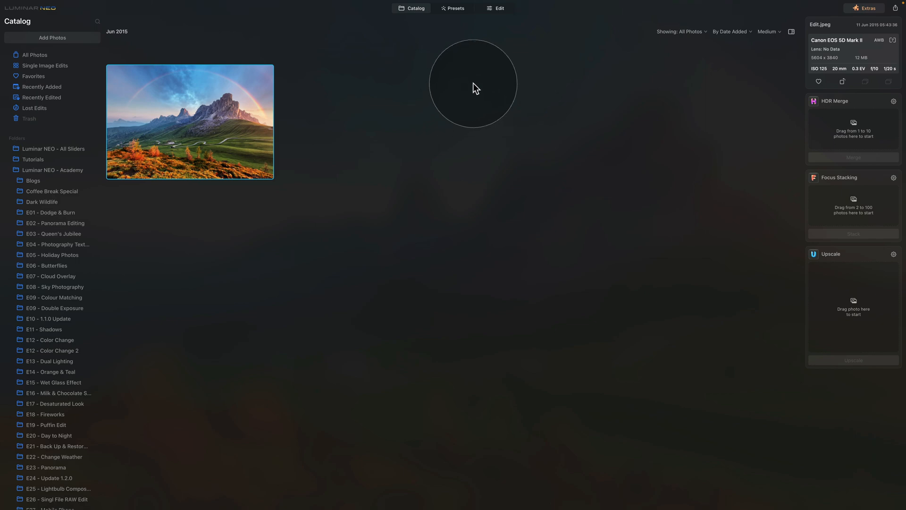
Open the selected rainbow mountain landscape photo in the editor.
{"action": "left_click", "coordinate": [497, 8]}
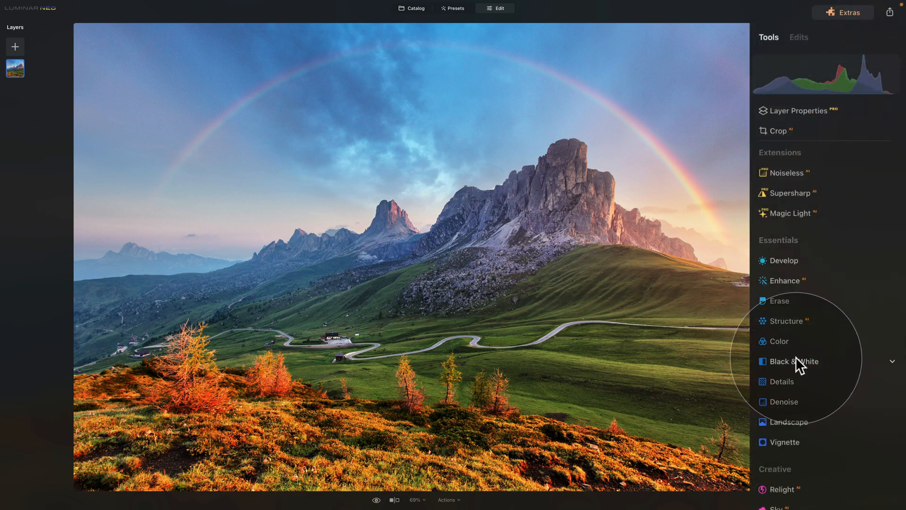
Convert the photo to black and white and reveal the effect's masking options.
{"action": "left_click", "coordinate": [791, 362]}
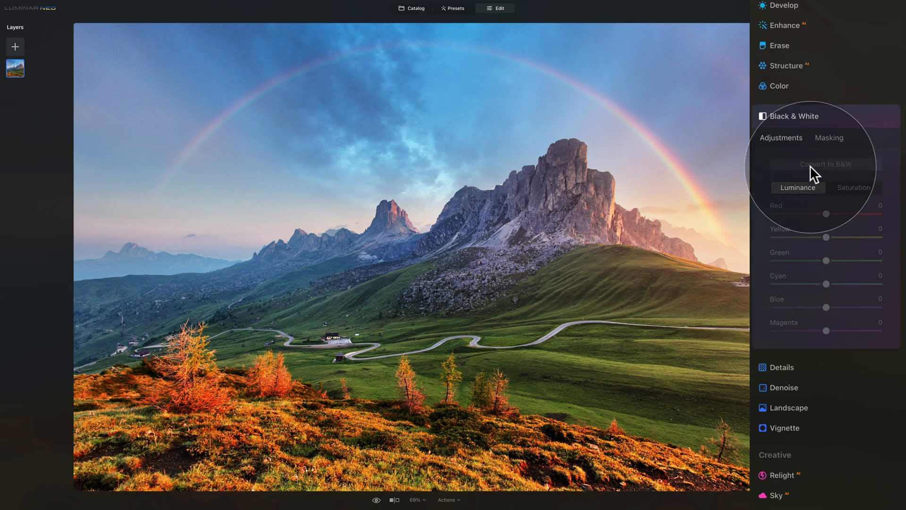
{"action": "left_click", "coordinate": [824, 165]}
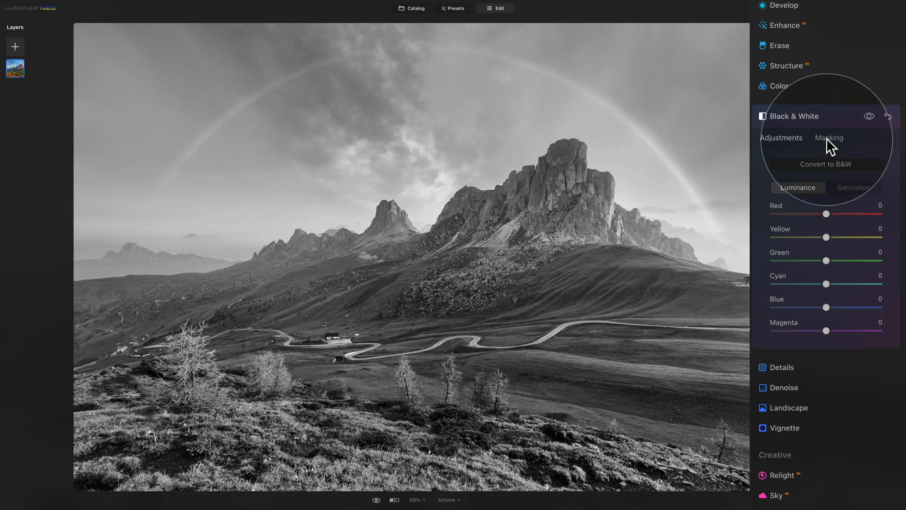
{"action": "left_click", "coordinate": [829, 138]}
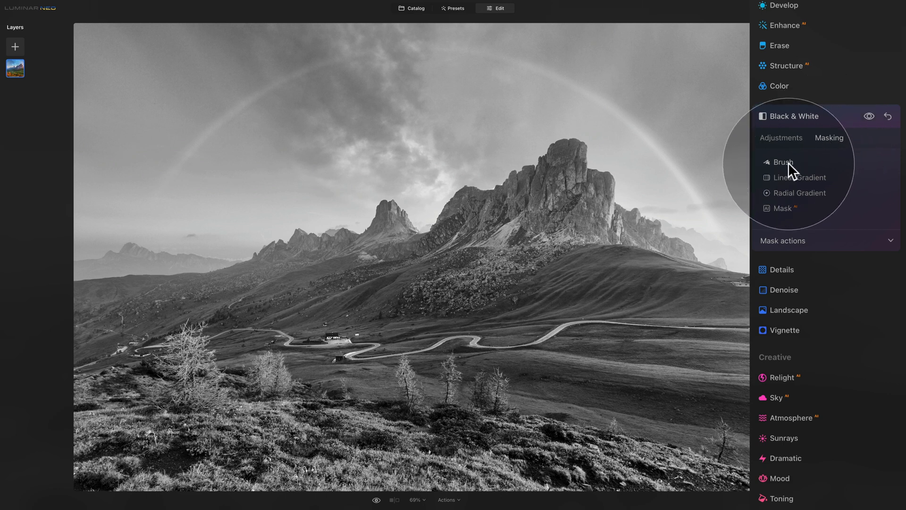
Choose the Brush mask and paint a black-and-white stroke across the hillside.
{"action": "left_click", "coordinate": [784, 162]}
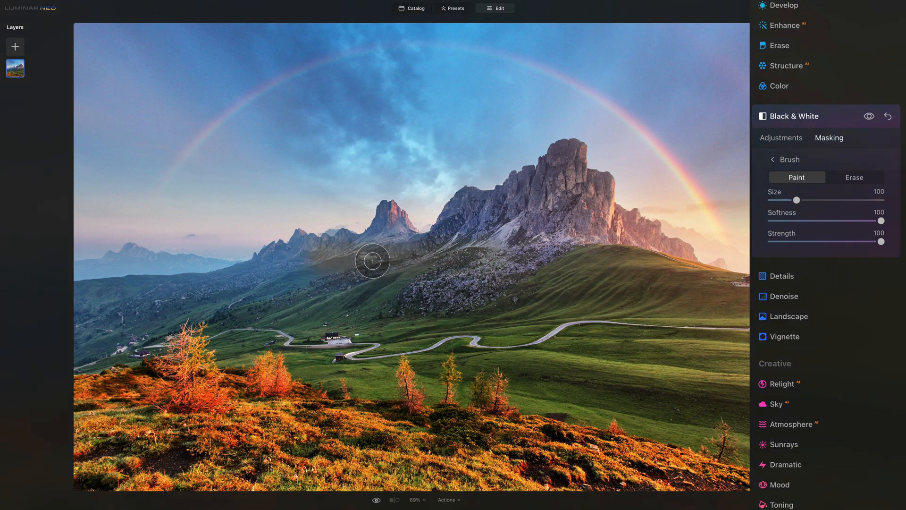
{"action": "mouse_move", "coordinate": [431, 260]}
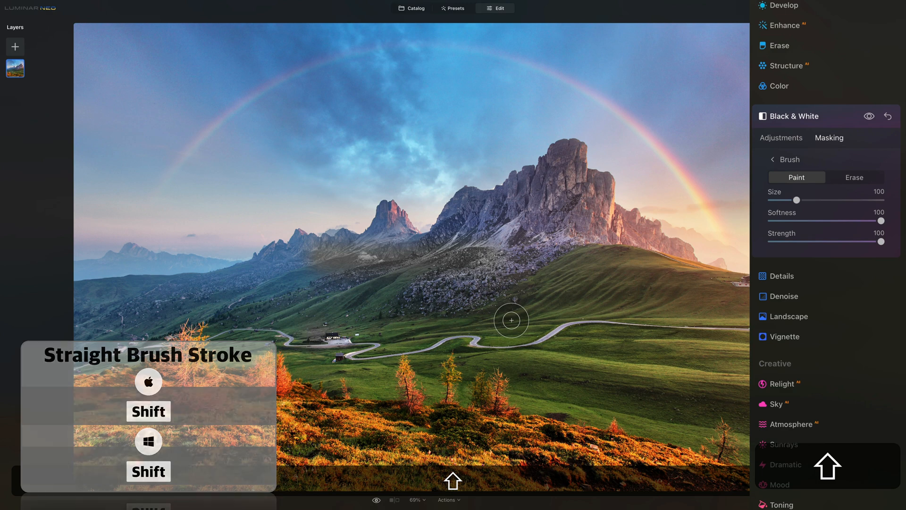
{"action": "left_click_drag", "start_coordinate": [510, 320], "coordinate": [319, 334]}
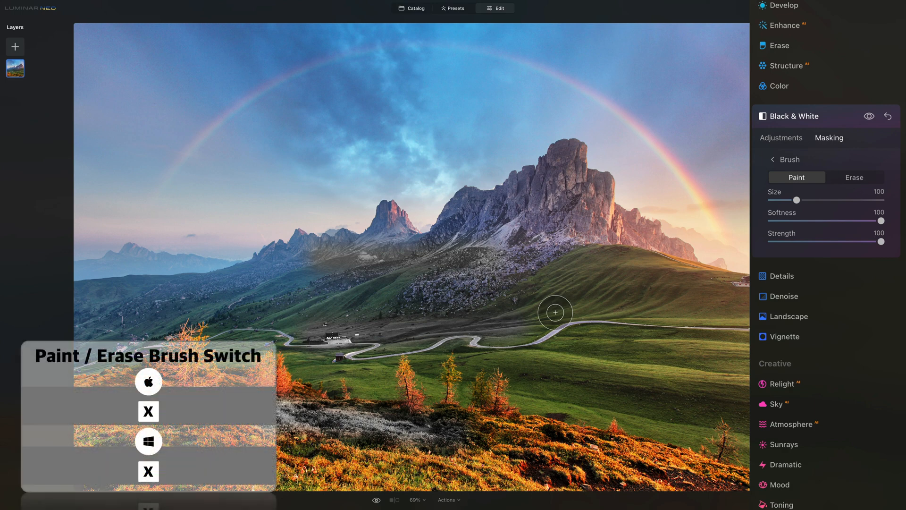
Paint black and white over the foreground meadow, then erase stray mask from the mid hillside.
{"action": "left_click_drag", "start_coordinate": [556, 312], "coordinate": [482, 336]}
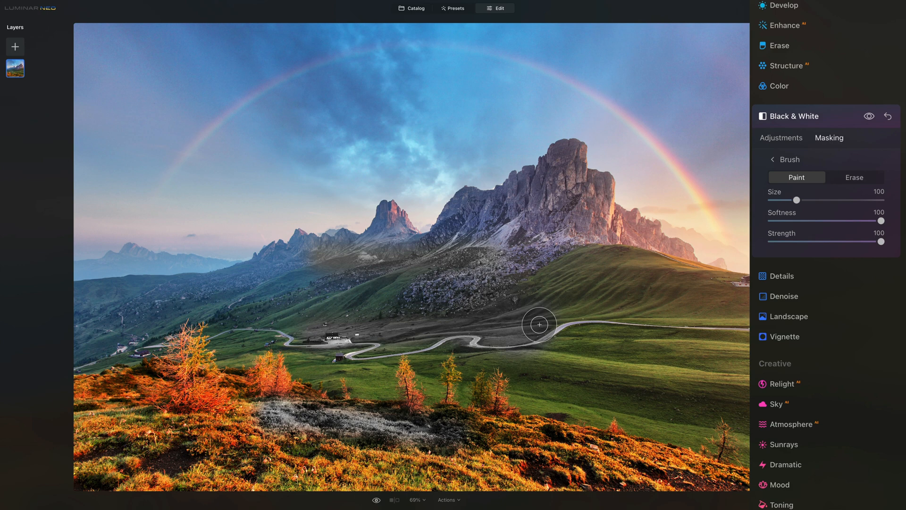
{"action": "left_click", "coordinate": [853, 176]}
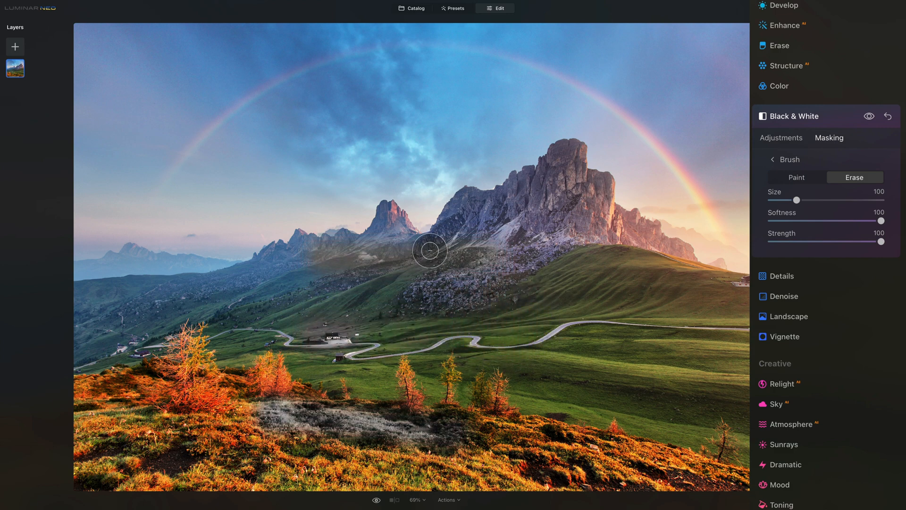
{"action": "left_click_drag", "start_coordinate": [431, 251], "coordinate": [480, 223]}
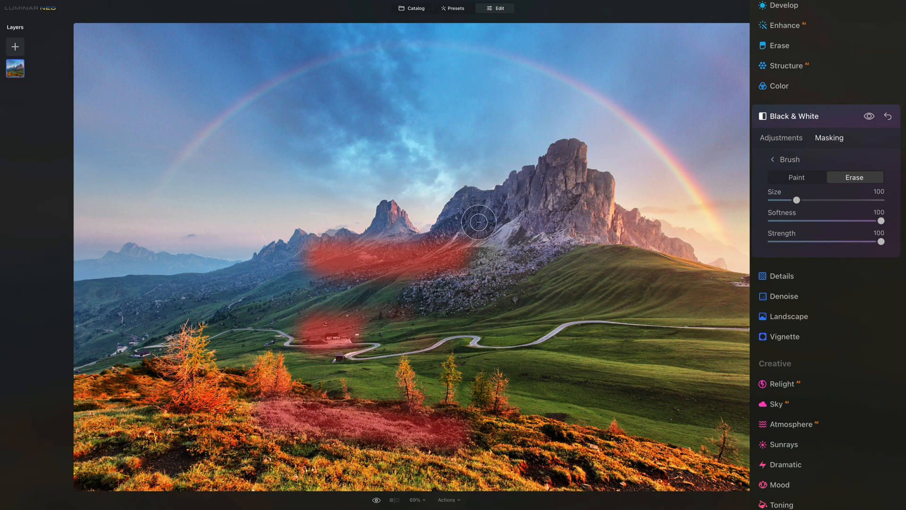
{"action": "left_click_drag", "start_coordinate": [479, 222], "coordinate": [368, 263]}
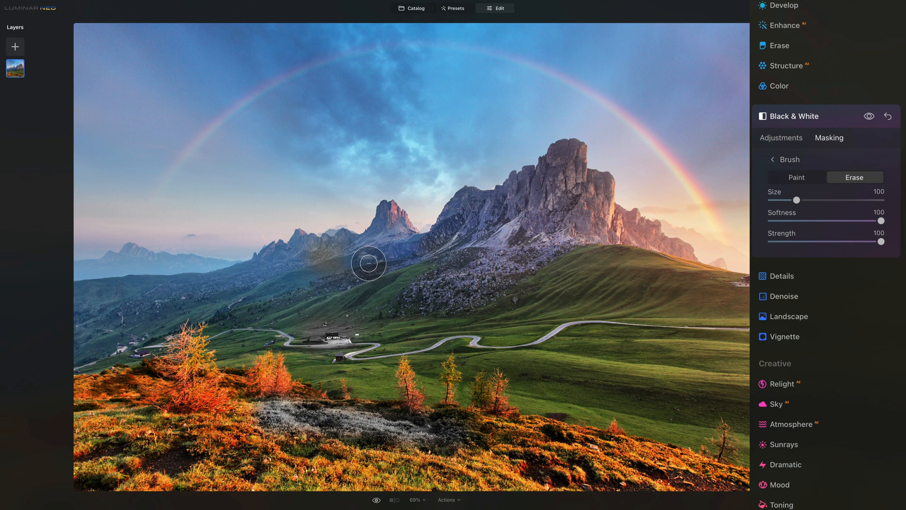
Switch back to Paint and extend the mask along the hillside and mountain base.
{"action": "left_click", "coordinate": [797, 177]}
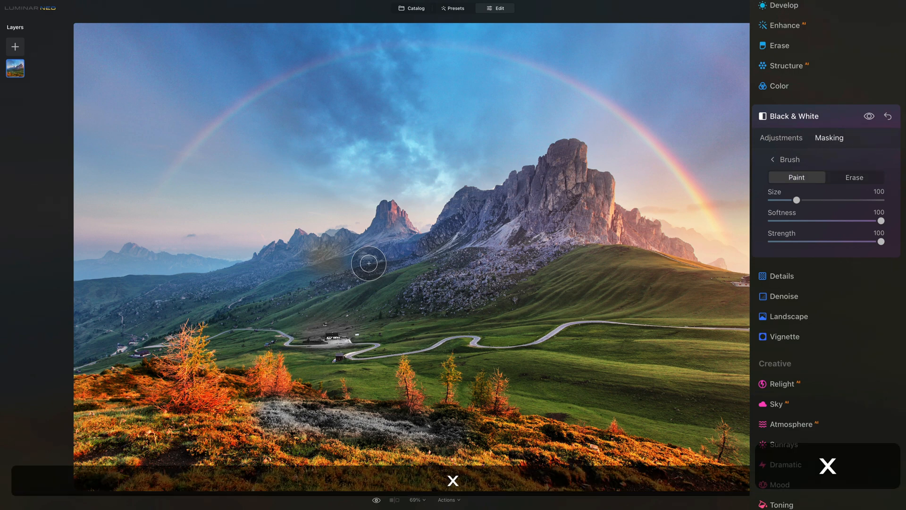
{"action": "left_click_drag", "start_coordinate": [367, 263], "coordinate": [442, 272]}
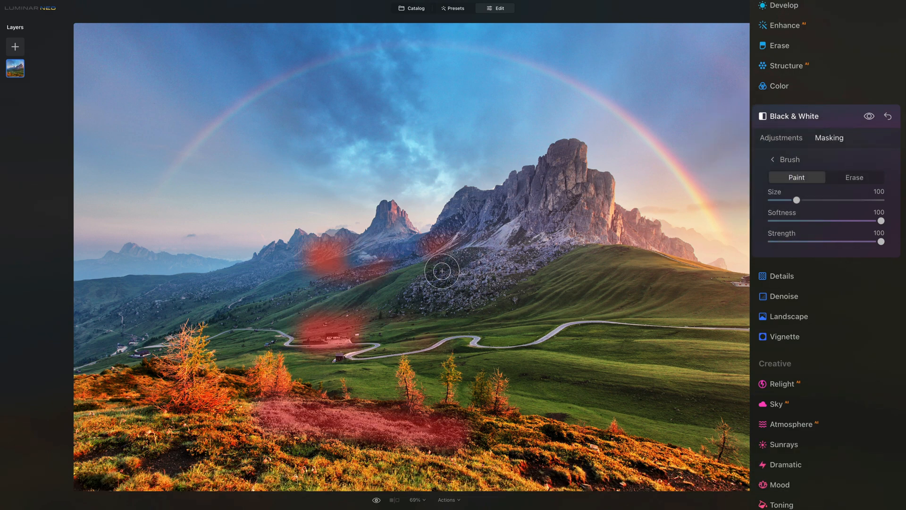
{"action": "left_click_drag", "start_coordinate": [441, 272], "coordinate": [485, 299]}
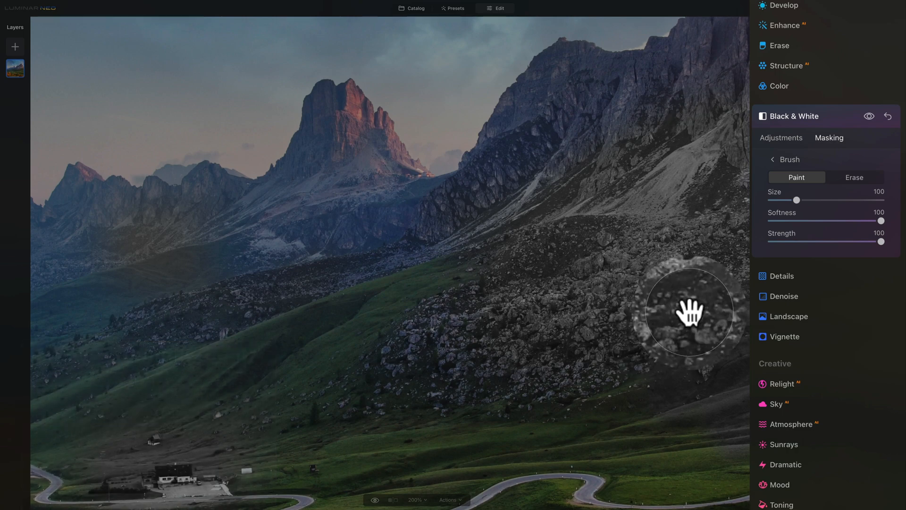
Pan the zoomed view and paint the mask over the rocky scree slope below the peak.
{"action": "left_click_drag", "start_coordinate": [689, 313], "coordinate": [424, 294]}
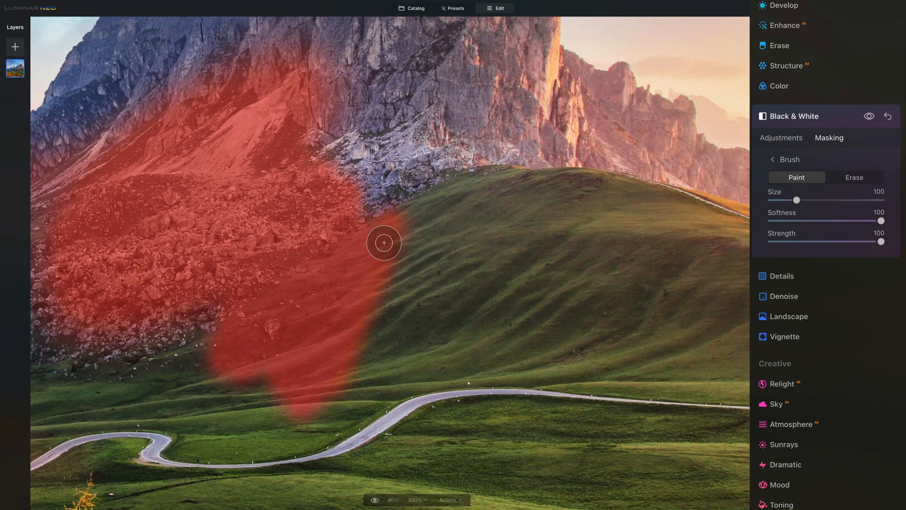
{"action": "left_click_drag", "start_coordinate": [383, 242], "coordinate": [480, 300]}
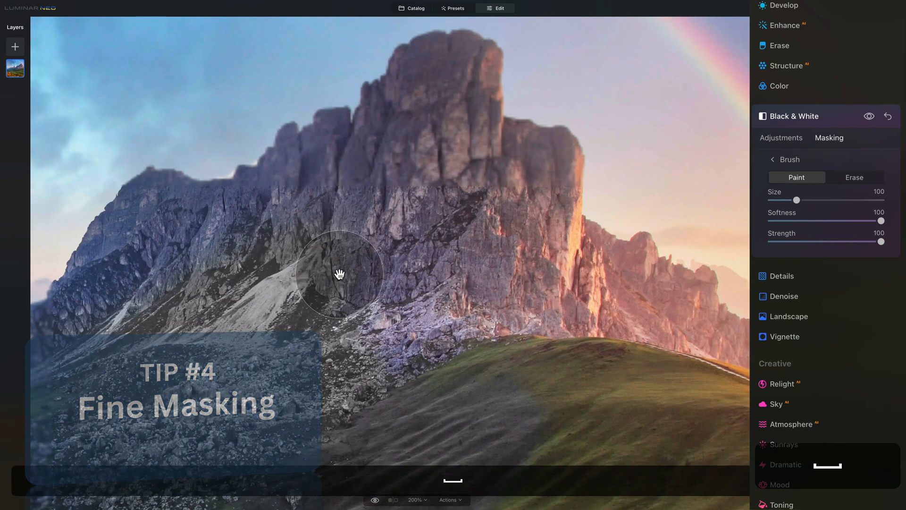
Zoom onto the big peak and paint the summit's left edge with a fully hard brush.
{"action": "left_click_drag", "start_coordinate": [340, 274], "coordinate": [439, 120]}
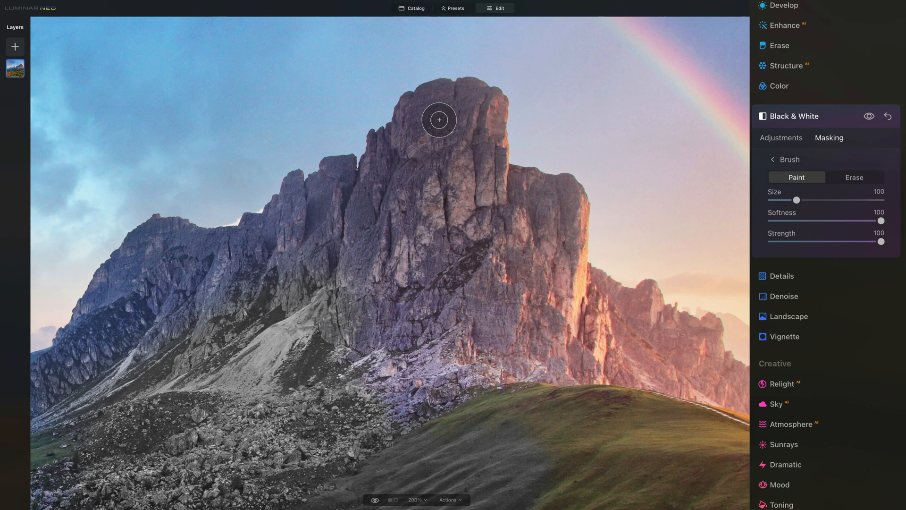
{"action": "key", "text": "cmd+="}
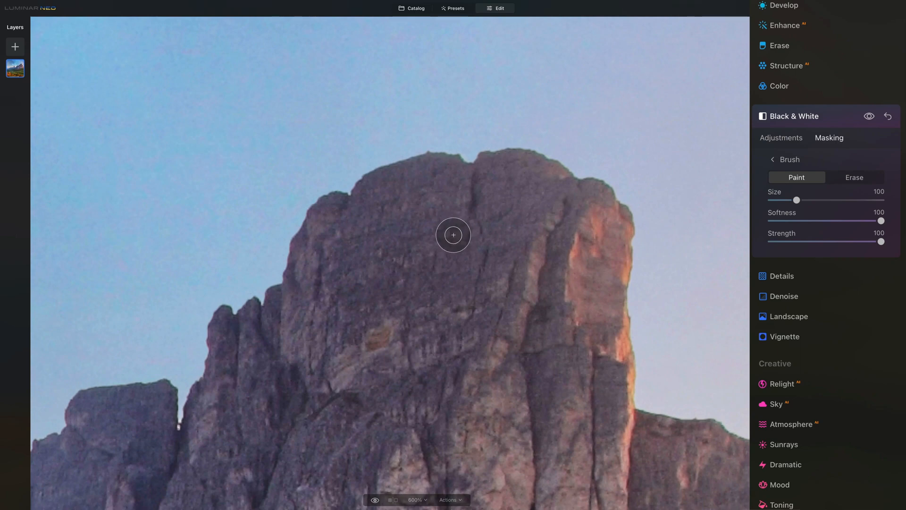
{"action": "mouse_move", "coordinate": [310, 243]}
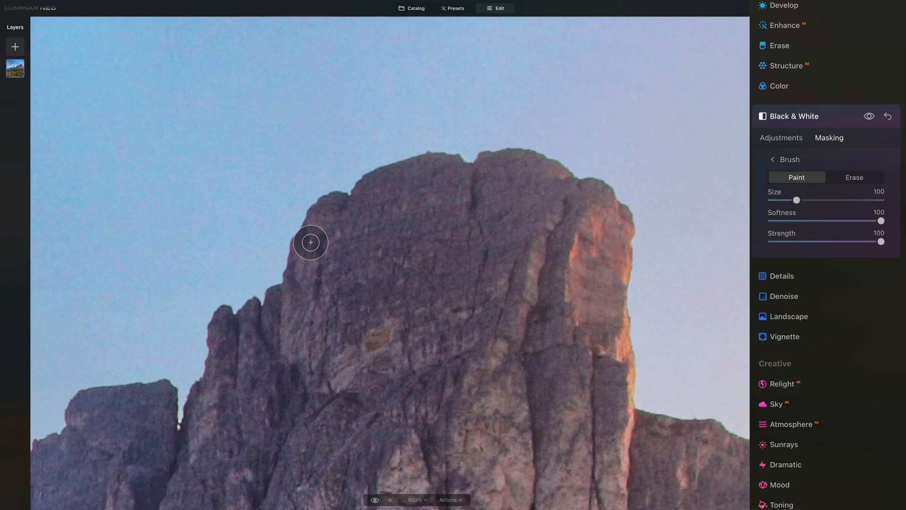
{"action": "left_click_drag", "start_coordinate": [310, 243], "coordinate": [316, 213]}
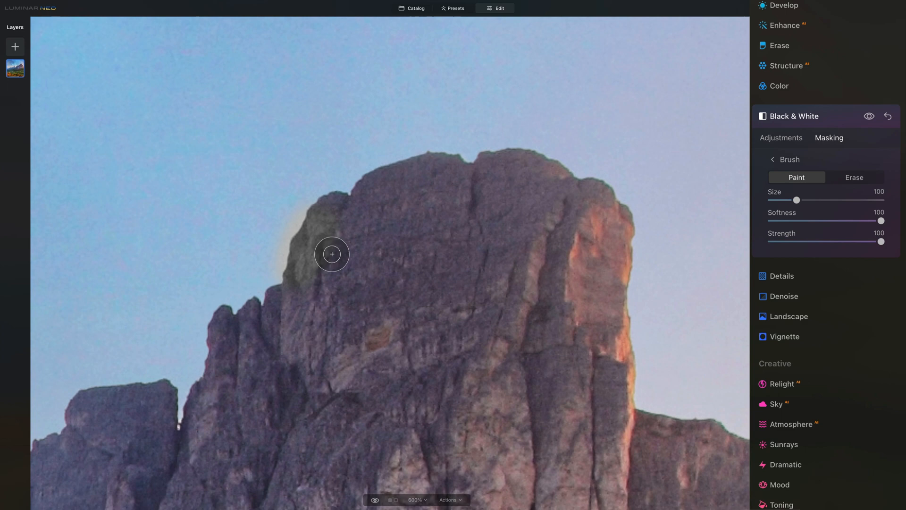
{"action": "mouse_move", "coordinate": [316, 243]}
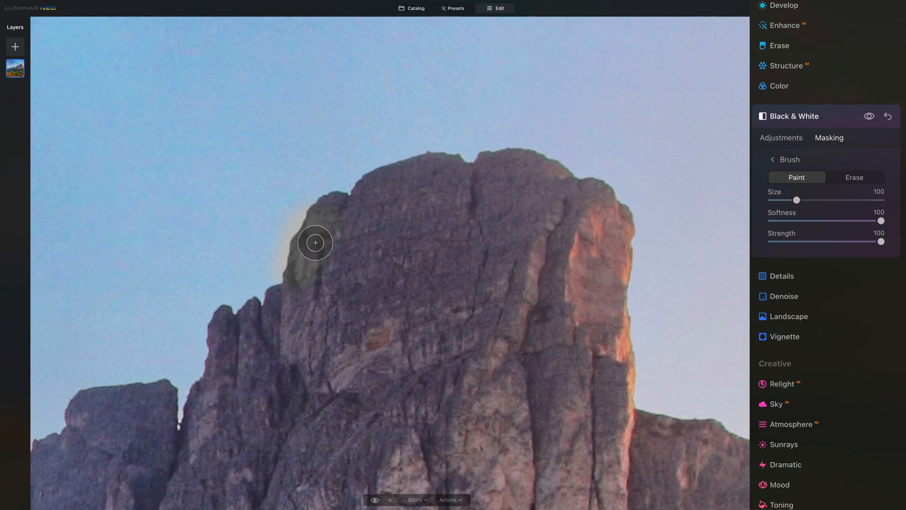
{"action": "mouse_move", "coordinate": [681, 268]}
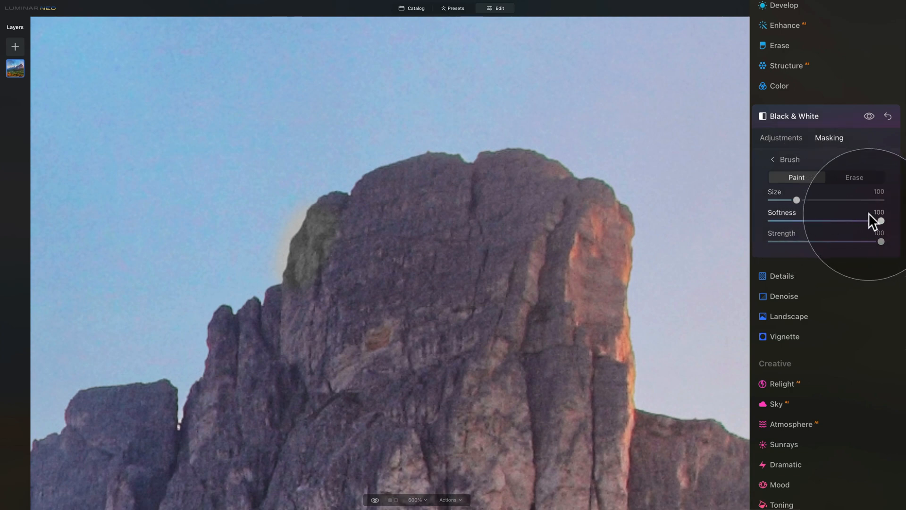
{"action": "left_click_drag", "start_coordinate": [881, 220], "coordinate": [772, 220]}
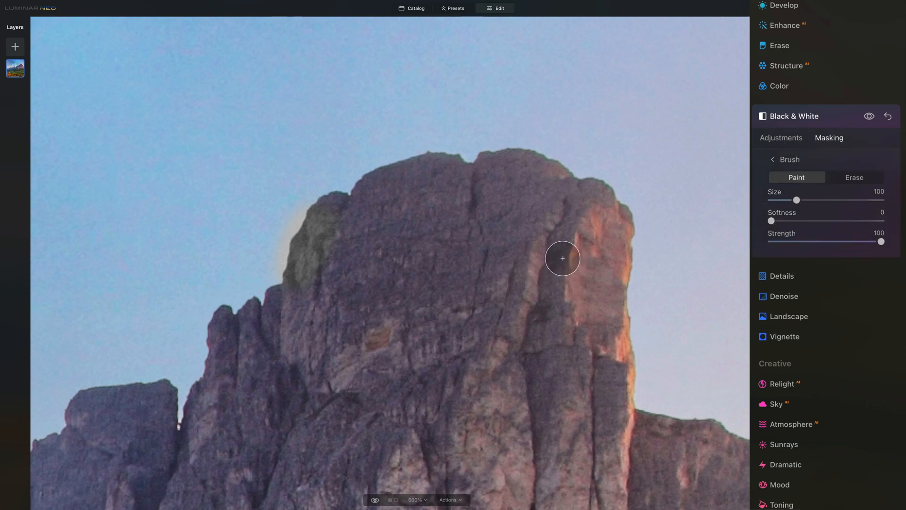
{"action": "left_click_drag", "start_coordinate": [562, 259], "coordinate": [376, 187]}
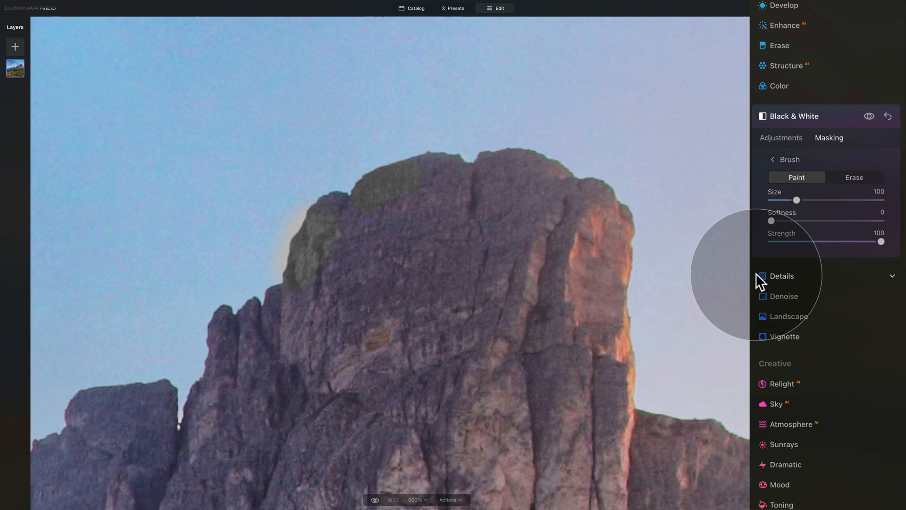
{"action": "mouse_move", "coordinate": [781, 221]}
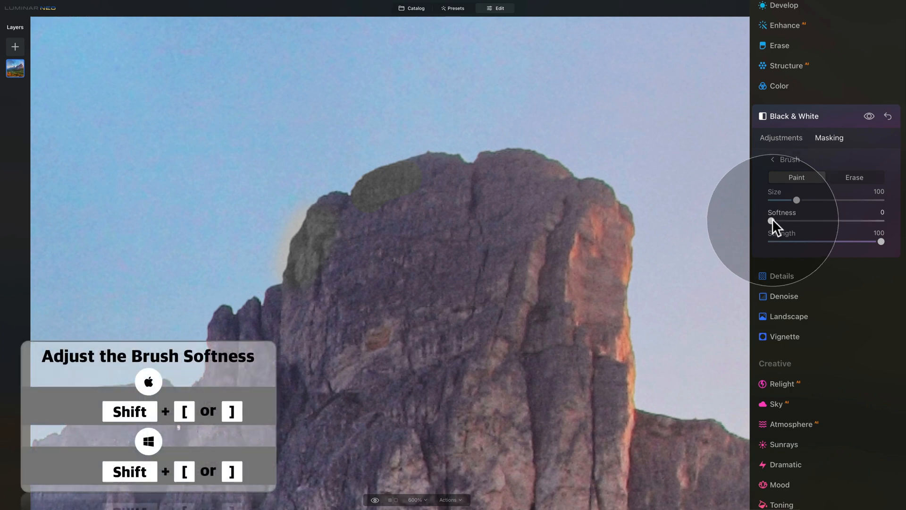
Raise brush Softness to about 15 and paint soft-edged mask patches over the rock summit.
{"action": "left_click_drag", "start_coordinate": [768, 221], "coordinate": [777, 221]}
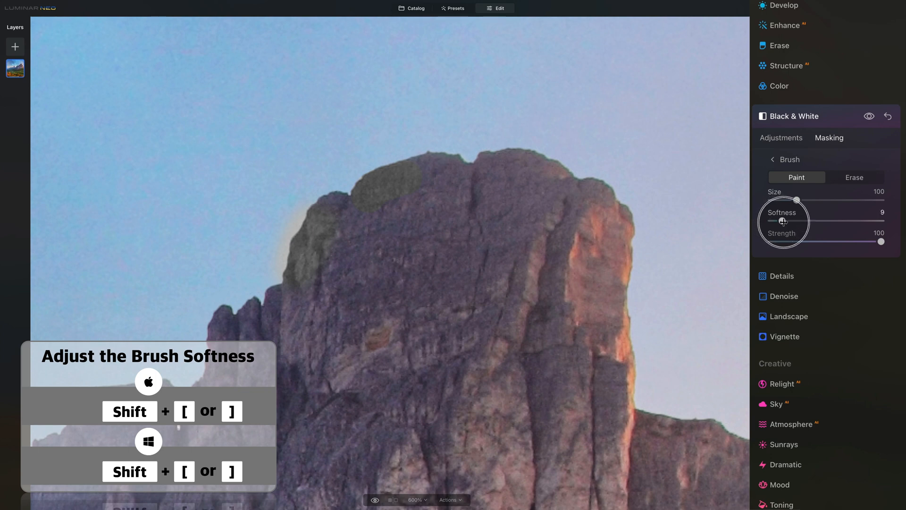
{"action": "left_click_drag", "start_coordinate": [786, 221], "coordinate": [791, 221]}
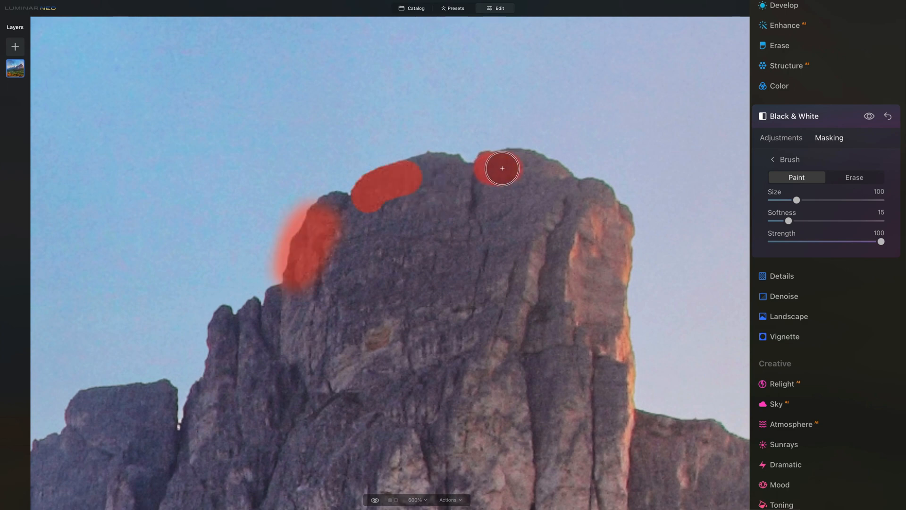
{"action": "left_click_drag", "start_coordinate": [501, 168], "coordinate": [526, 168]}
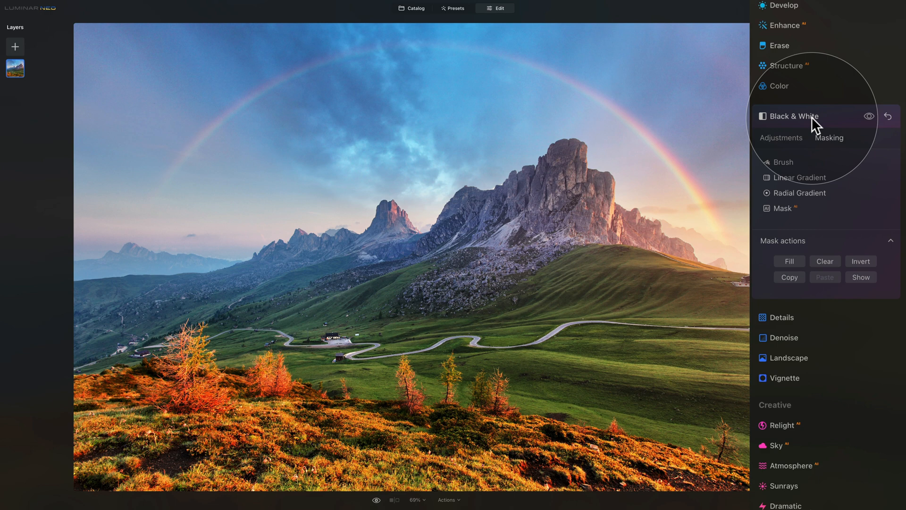
Collapse Black & White and bring up the Supercontrast tool in the Professional section.
{"action": "left_click", "coordinate": [793, 115]}
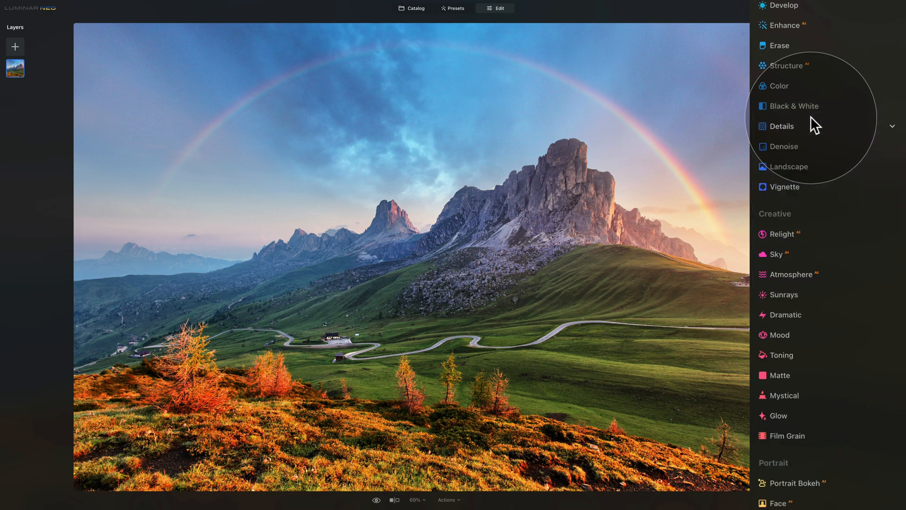
{"action": "scroll", "scroll_direction": "down", "scroll_amount": 3}
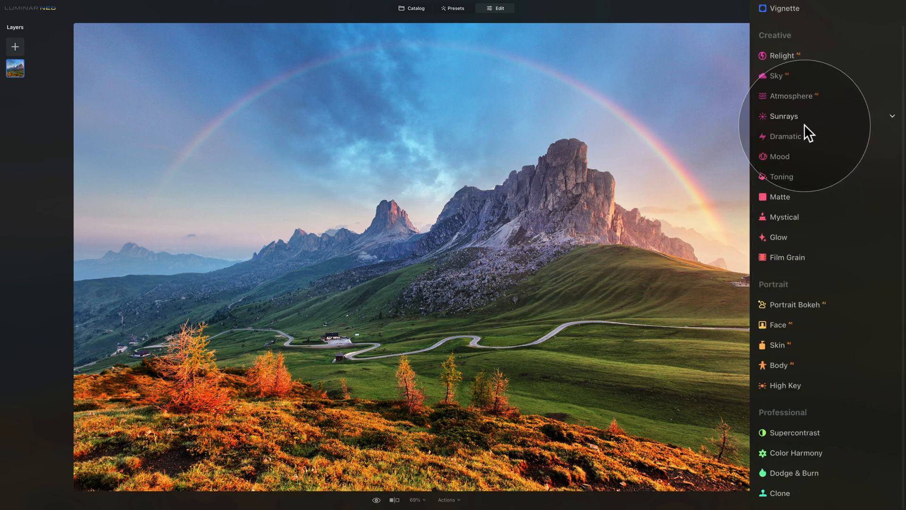
{"action": "mouse_move", "coordinate": [804, 205]}
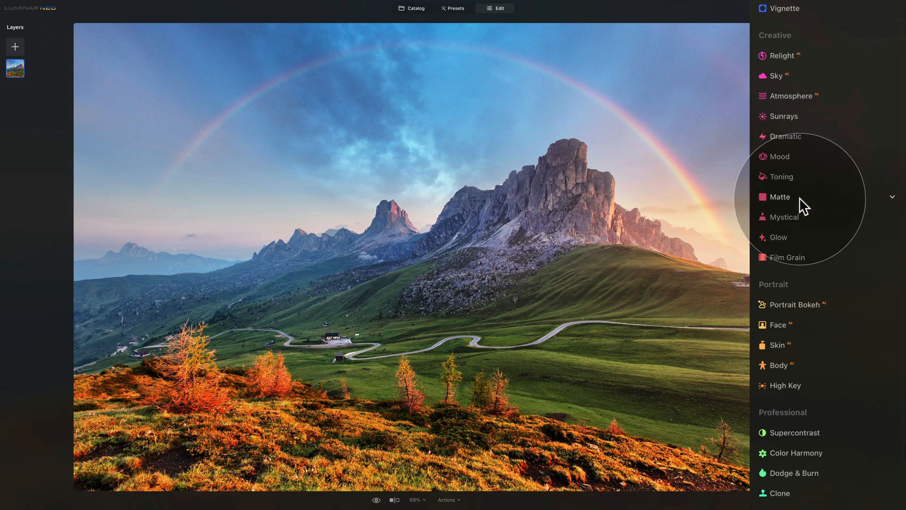
{"action": "left_click", "coordinate": [796, 433]}
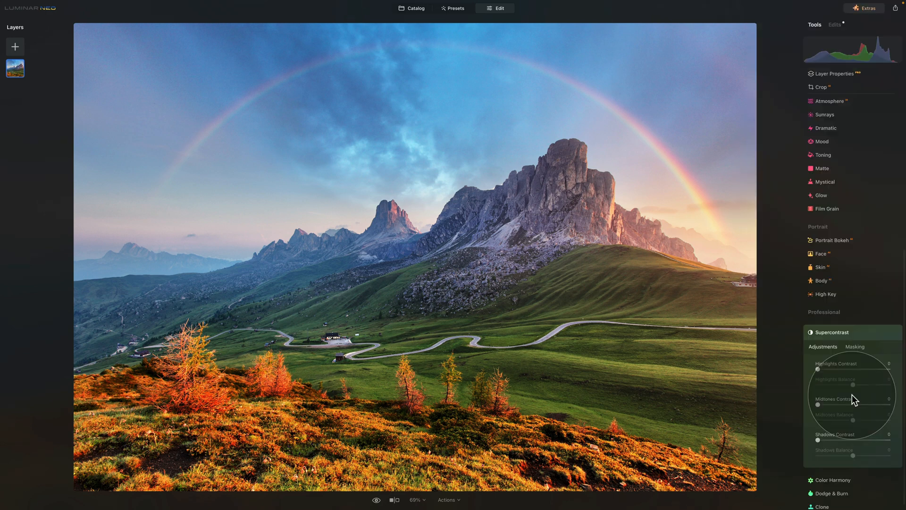
Set Supercontrast Highlights Contrast to 25 and Midtones Contrast to 13.
{"action": "scroll", "scroll_direction": "down", "scroll_amount": 3}
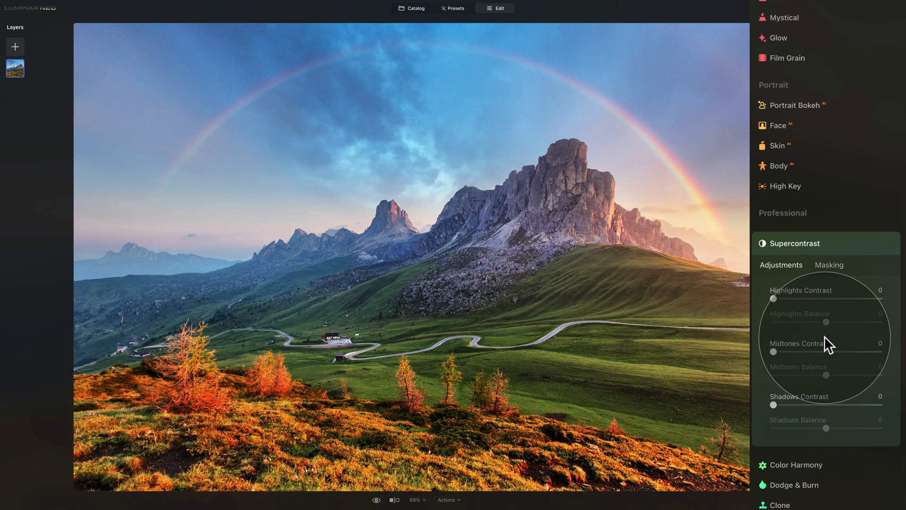
{"action": "mouse_move", "coordinate": [781, 306]}
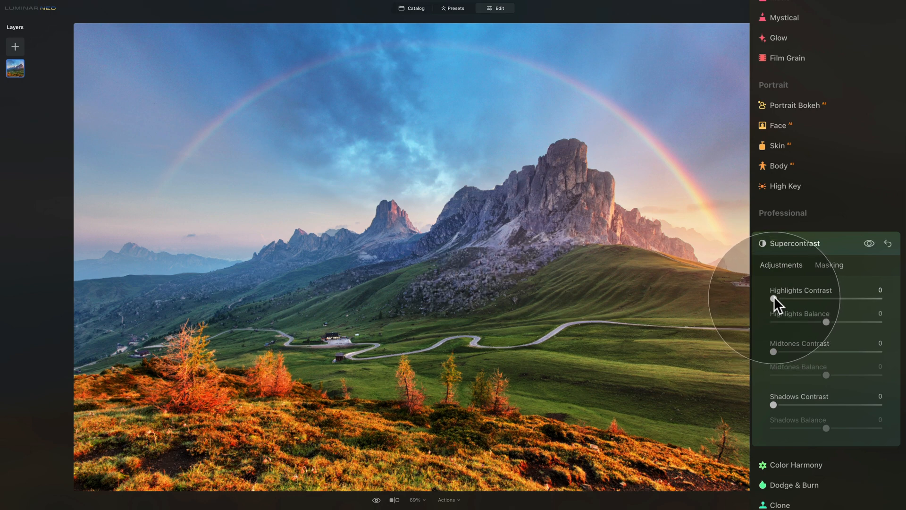
{"action": "left_click_drag", "start_coordinate": [774, 300], "coordinate": [800, 301]}
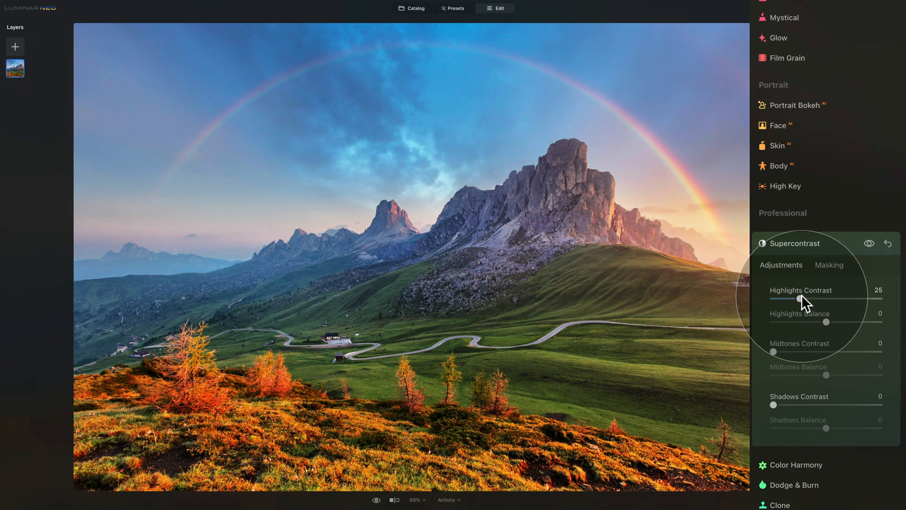
{"action": "mouse_move", "coordinate": [774, 358]}
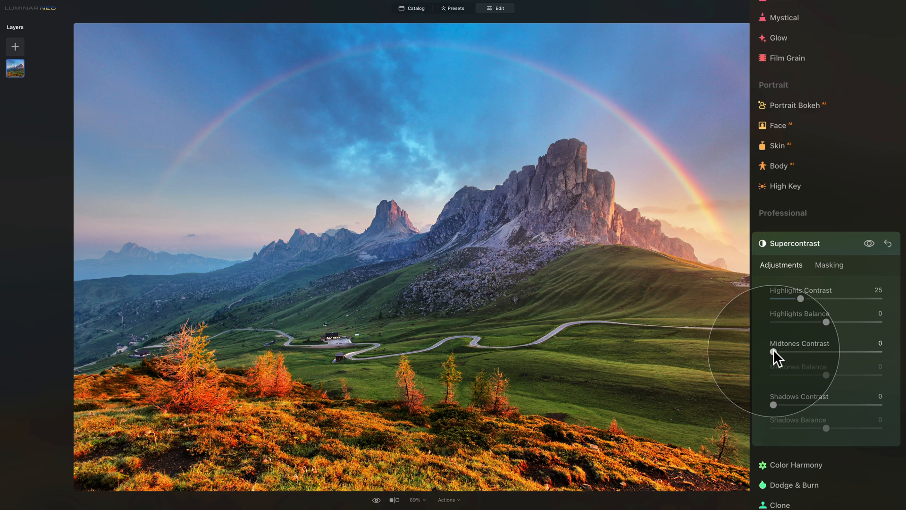
{"action": "left_click_drag", "start_coordinate": [774, 355], "coordinate": [795, 355]}
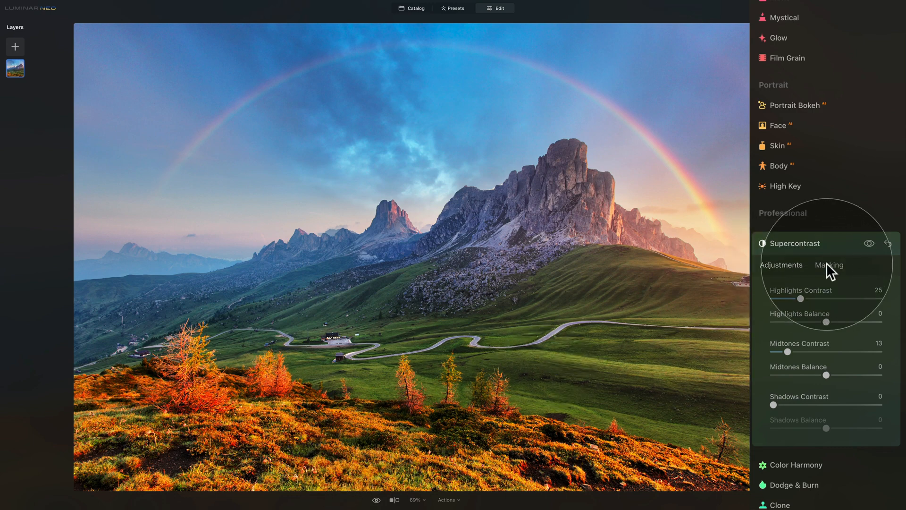
Show Supercontrast masking, browse the Mask AI categories, and compare with the effect off.
{"action": "left_click", "coordinate": [830, 264]}
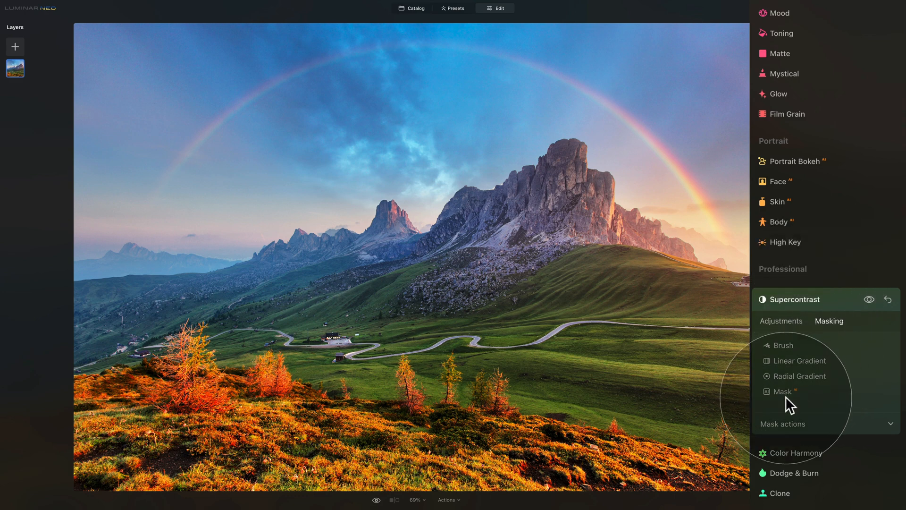
{"action": "left_click", "coordinate": [784, 391]}
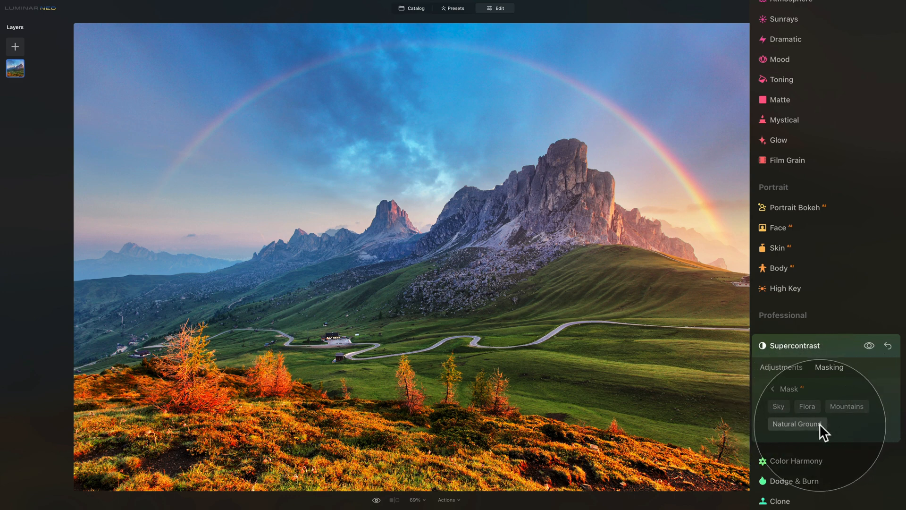
{"action": "mouse_move", "coordinate": [823, 431]}
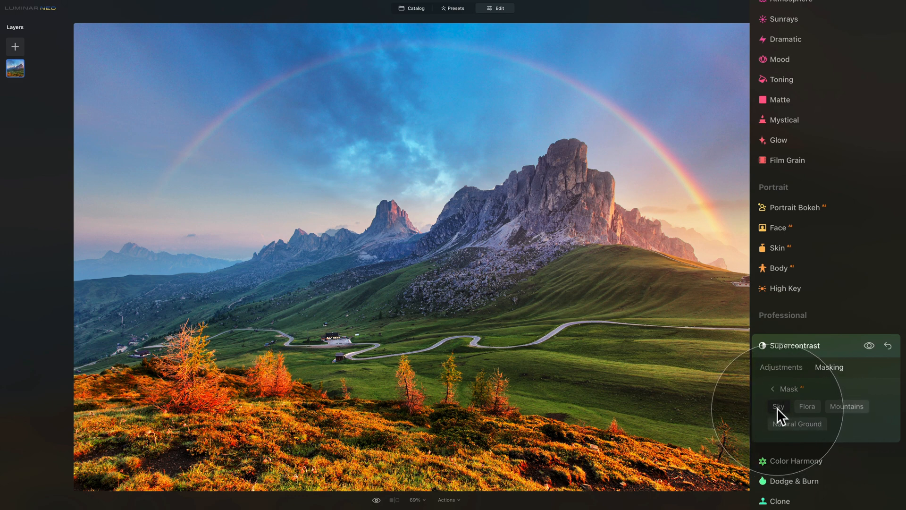
{"action": "left_click", "coordinate": [777, 406]}
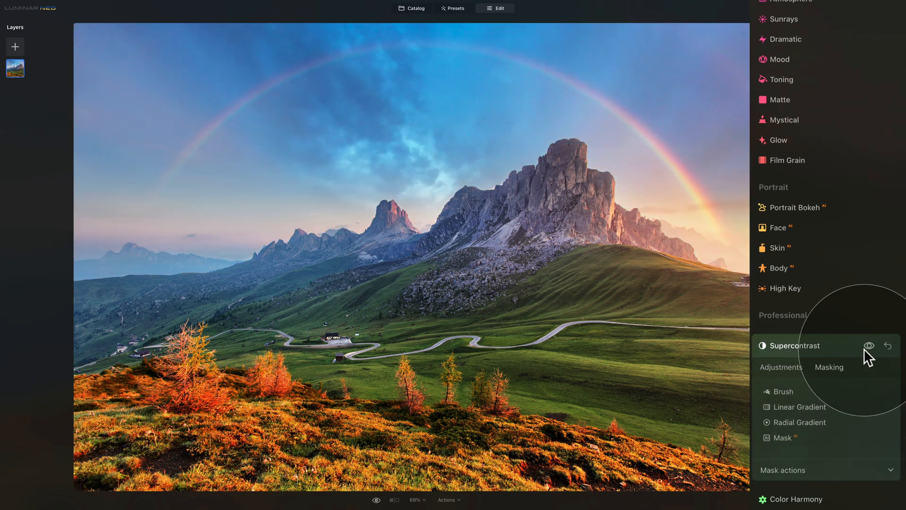
{"action": "left_click", "coordinate": [870, 345]}
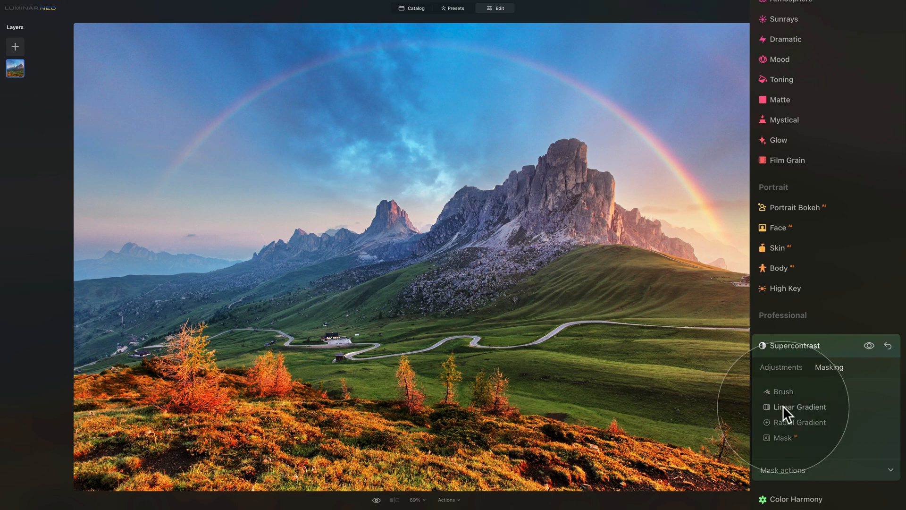
Draw a linear gradient mask across the valley and hills for Supercontrast and reveal mask actions.
{"action": "left_click", "coordinate": [801, 406]}
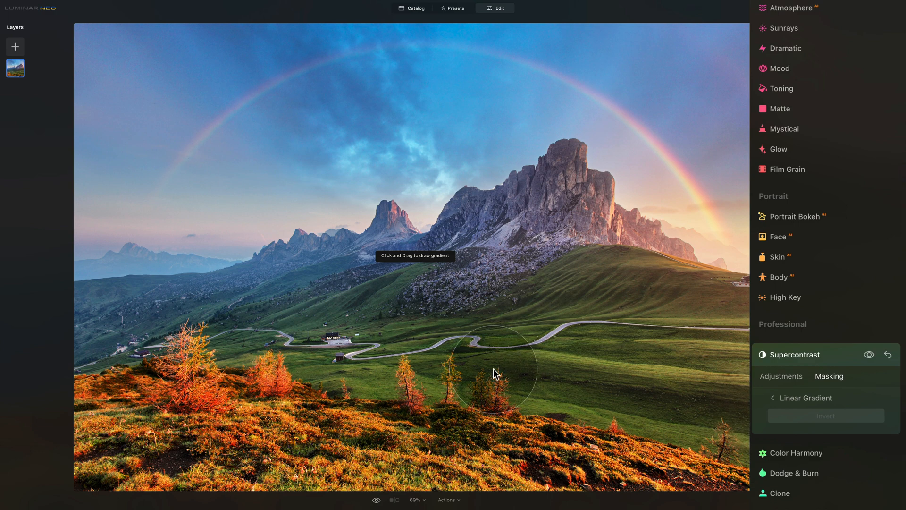
{"action": "mouse_move", "coordinate": [321, 414]}
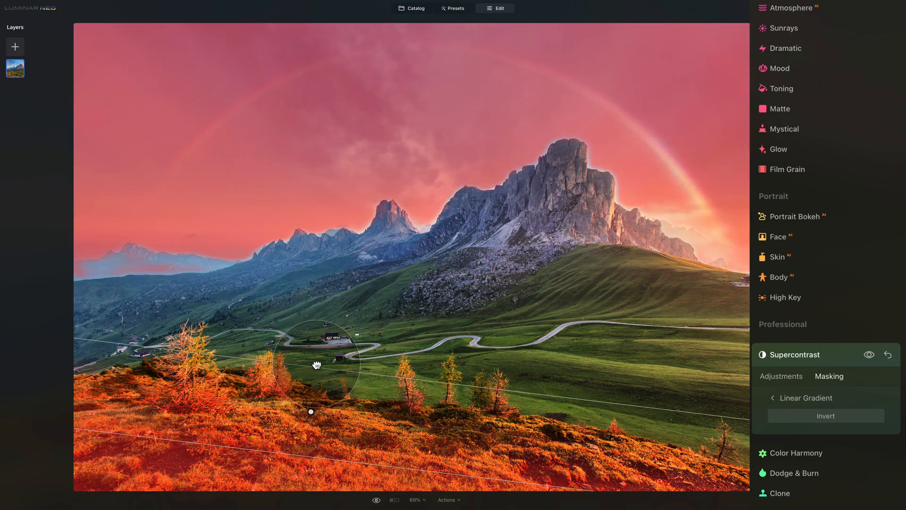
{"action": "left_click_drag", "start_coordinate": [316, 364], "coordinate": [323, 320]}
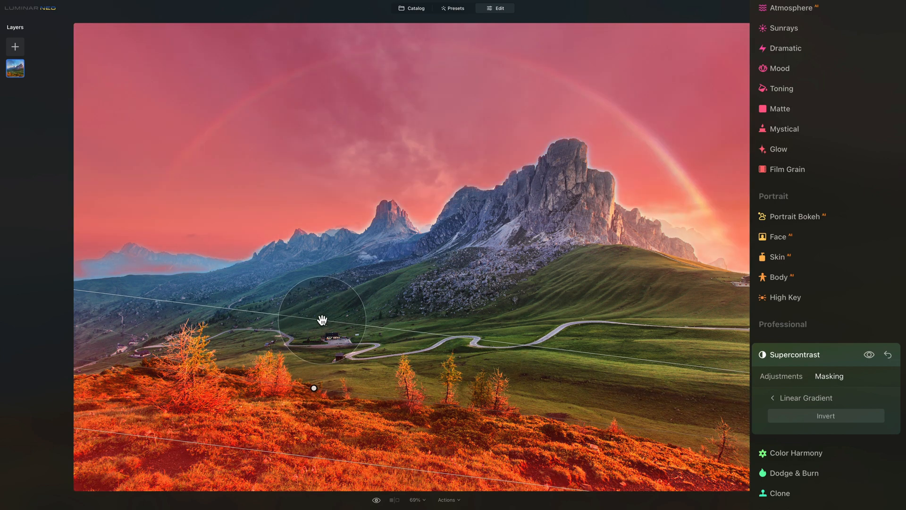
{"action": "left_click_drag", "start_coordinate": [323, 320], "coordinate": [311, 399]}
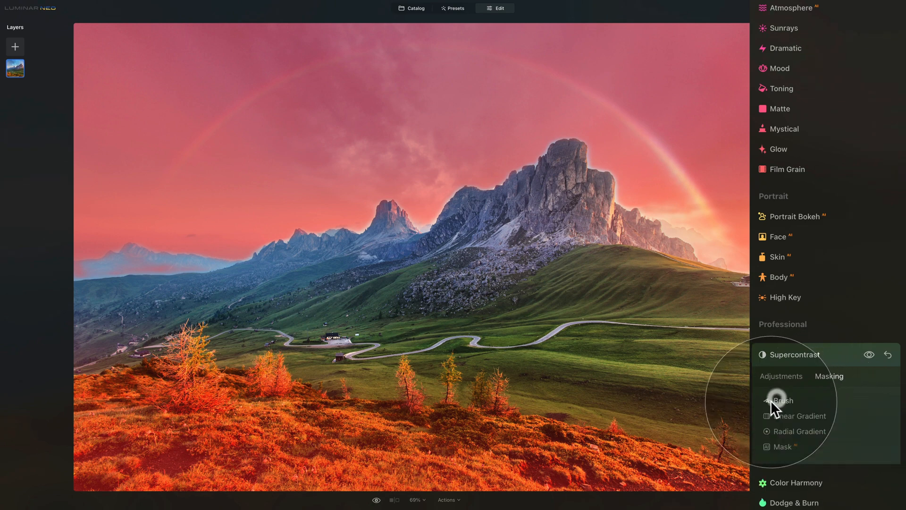
{"action": "left_click", "coordinate": [783, 400]}
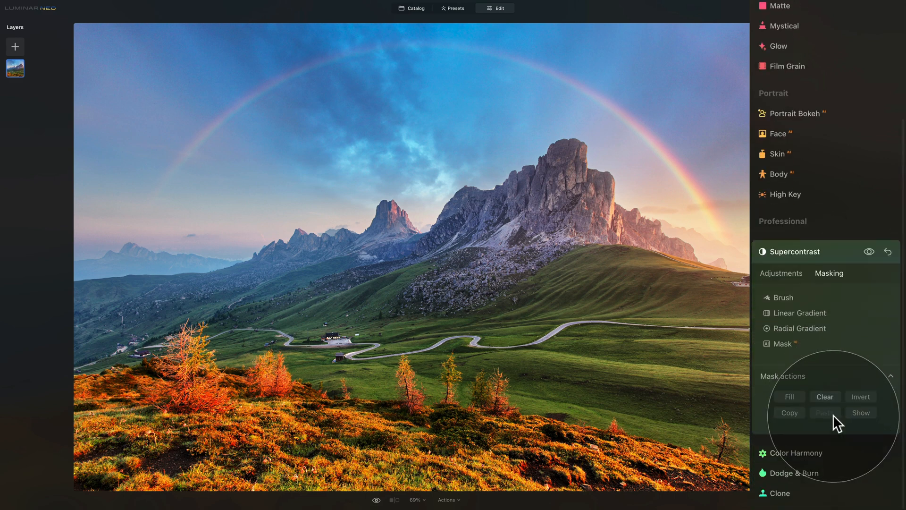
Collapse the Supercontrast panel to return to the tools list.
{"action": "left_click", "coordinate": [860, 413]}
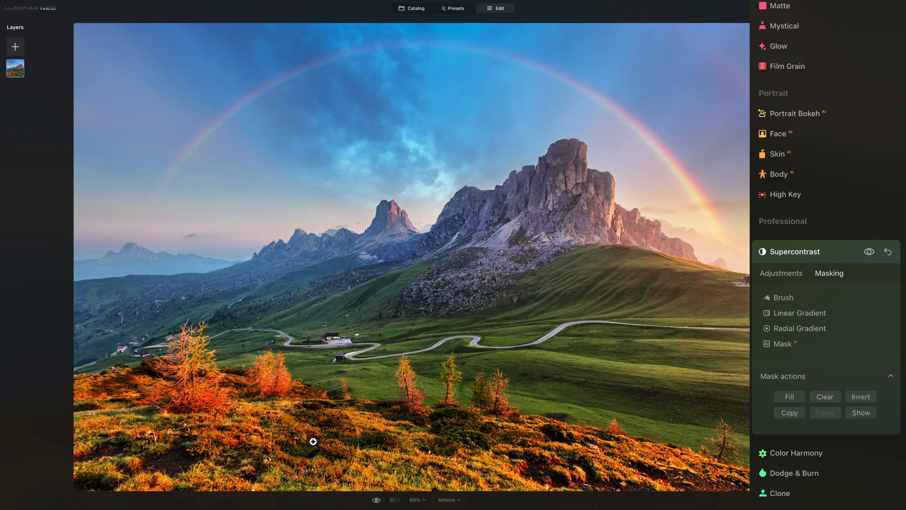
{"action": "mouse_move", "coordinate": [313, 441]}
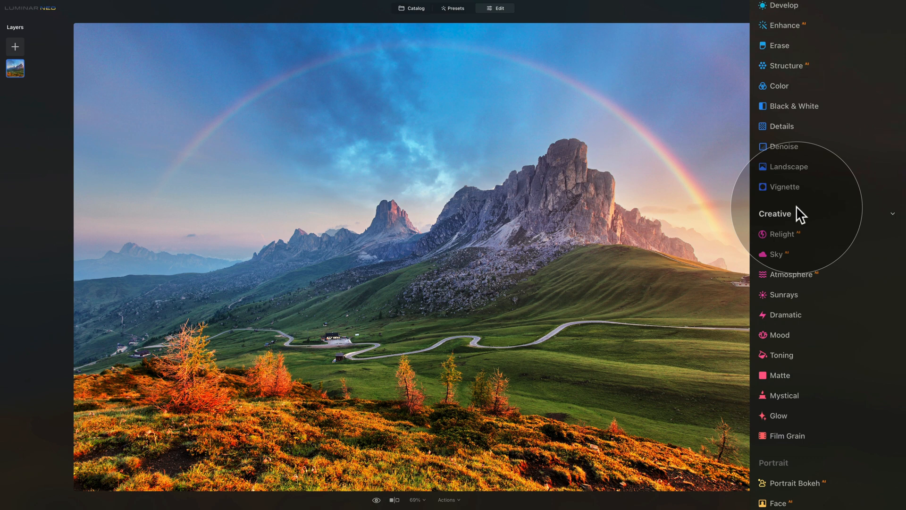
Raise the Enhance Accent slider to about 25, then settle it at 21.
{"action": "scroll", "scroll_direction": "down", "scroll_amount": 3}
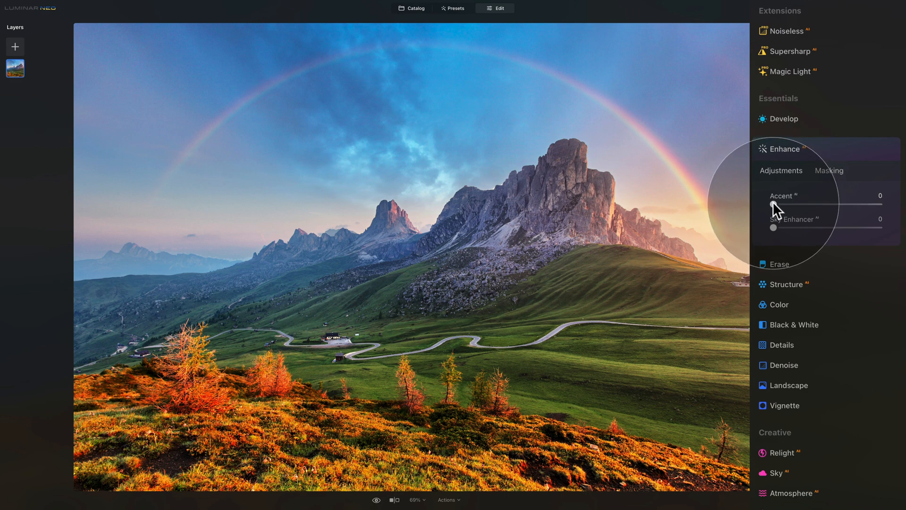
{"action": "left_click_drag", "start_coordinate": [774, 205], "coordinate": [800, 205]}
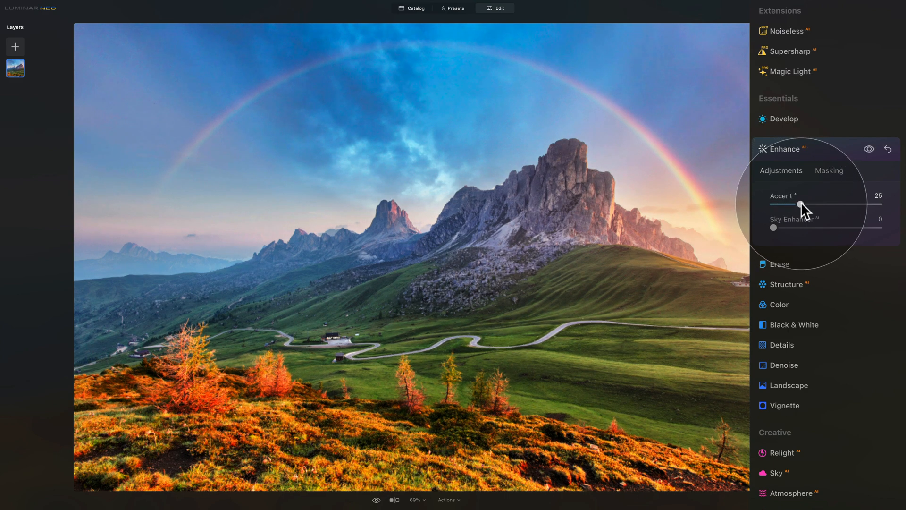
{"action": "left_click_drag", "start_coordinate": [800, 204], "coordinate": [795, 204]}
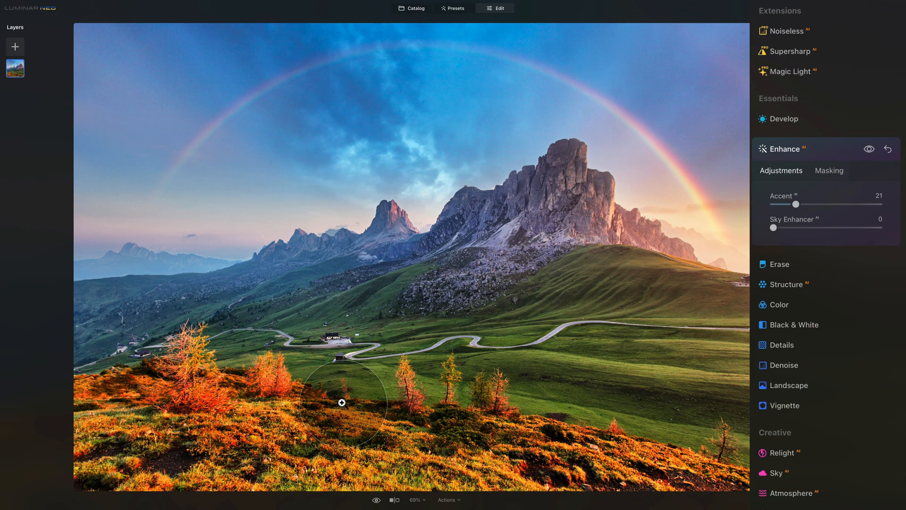
{"action": "mouse_move", "coordinate": [840, 178]}
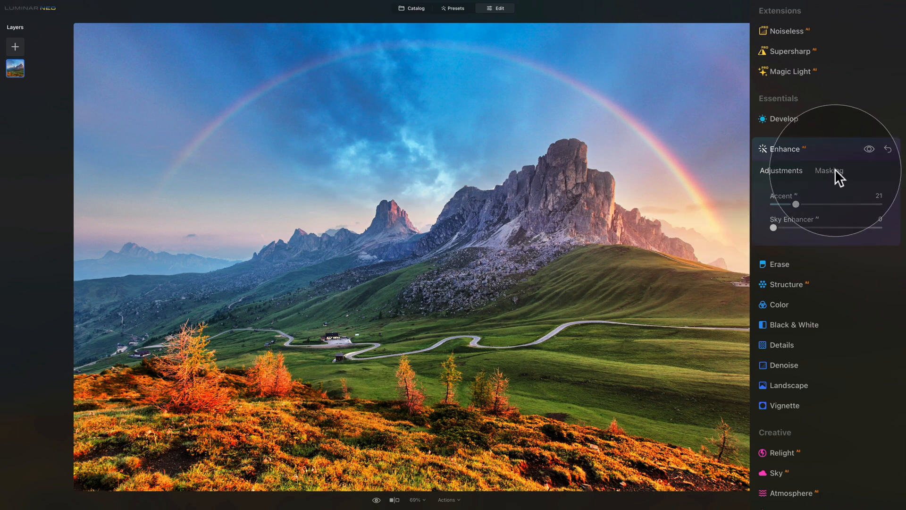
Paste the copied mask onto Enhance via Mask actions and hide its overlay.
{"action": "left_click", "coordinate": [828, 171]}
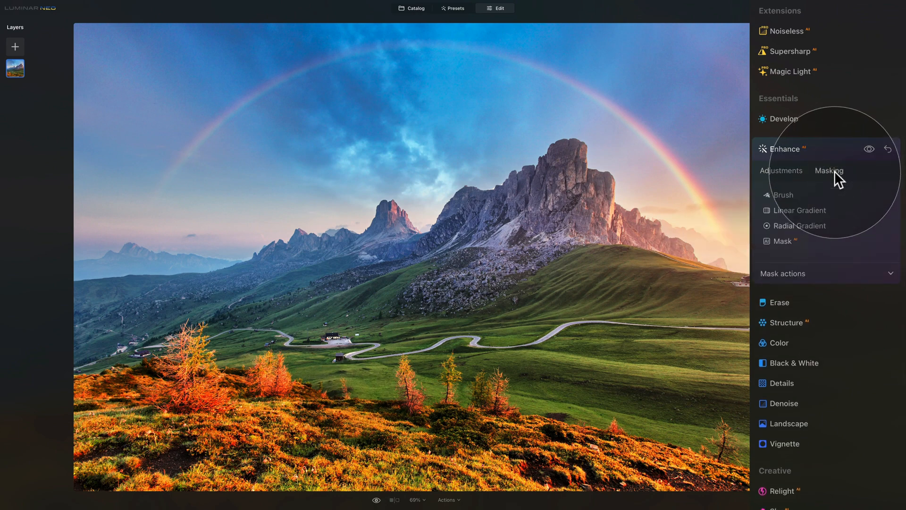
{"action": "left_click", "coordinate": [783, 273]}
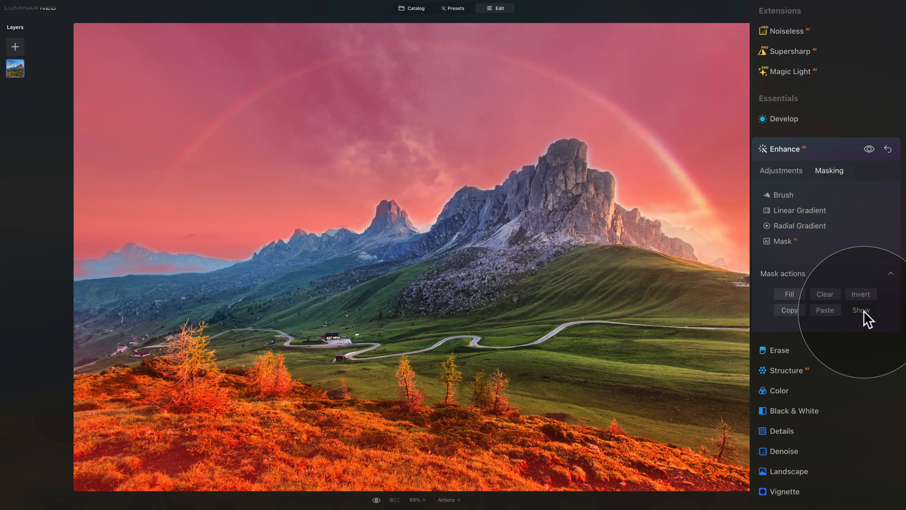
{"action": "left_click", "coordinate": [861, 310]}
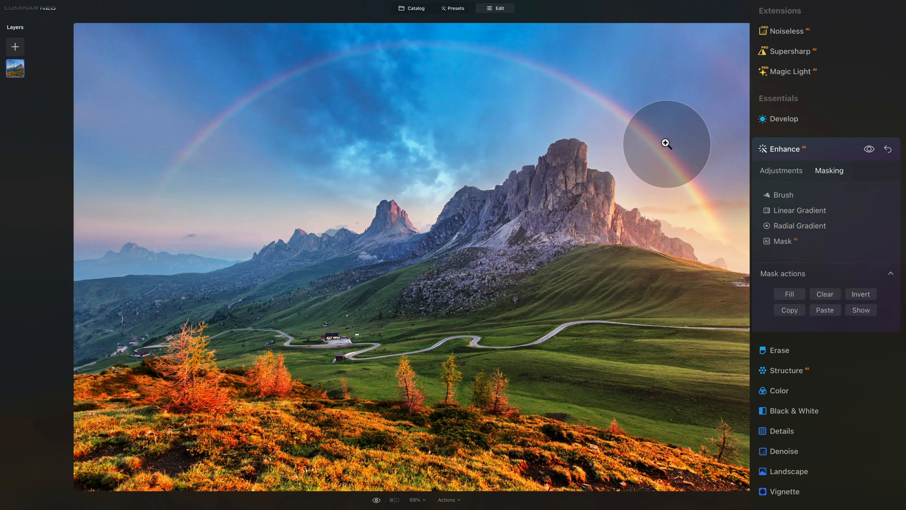
{"action": "mouse_move", "coordinate": [400, 408]}
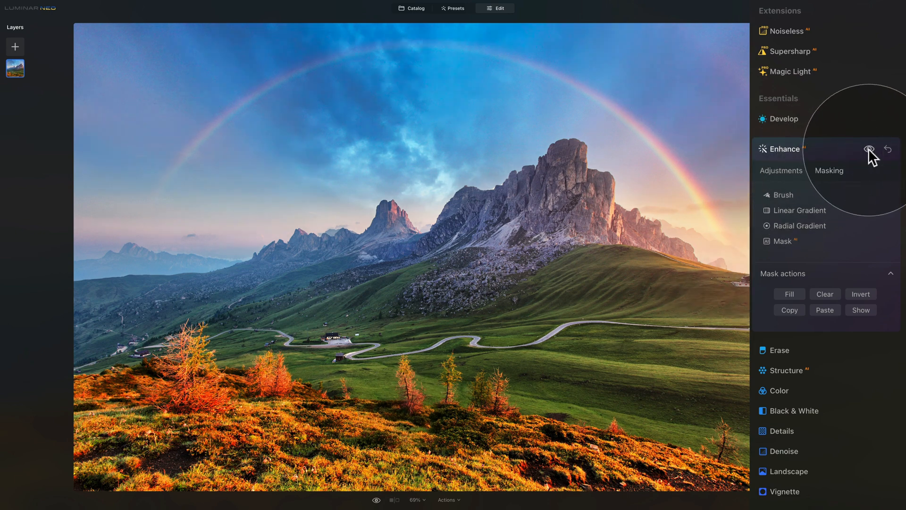
Back in Adjustments, raise the masked Enhance Accent to 34.
{"action": "left_click", "coordinate": [781, 171]}
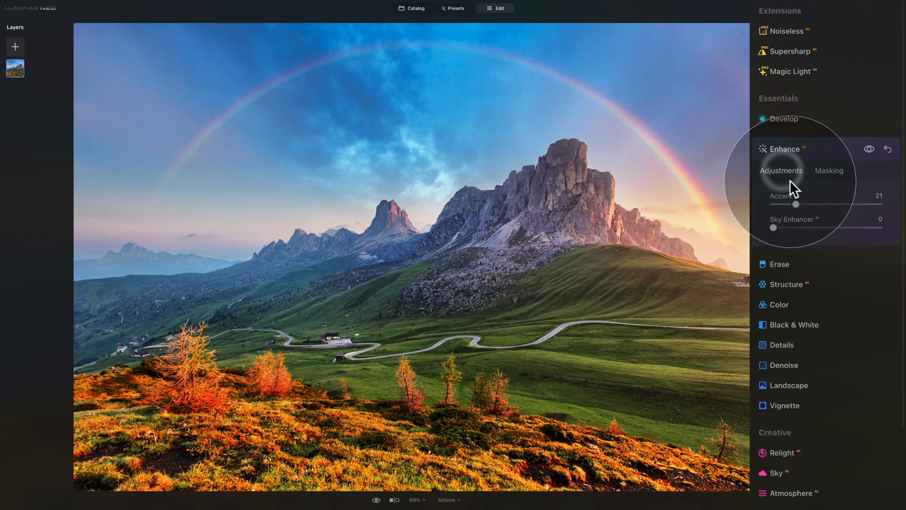
{"action": "left_click_drag", "start_coordinate": [796, 204], "coordinate": [815, 204]}
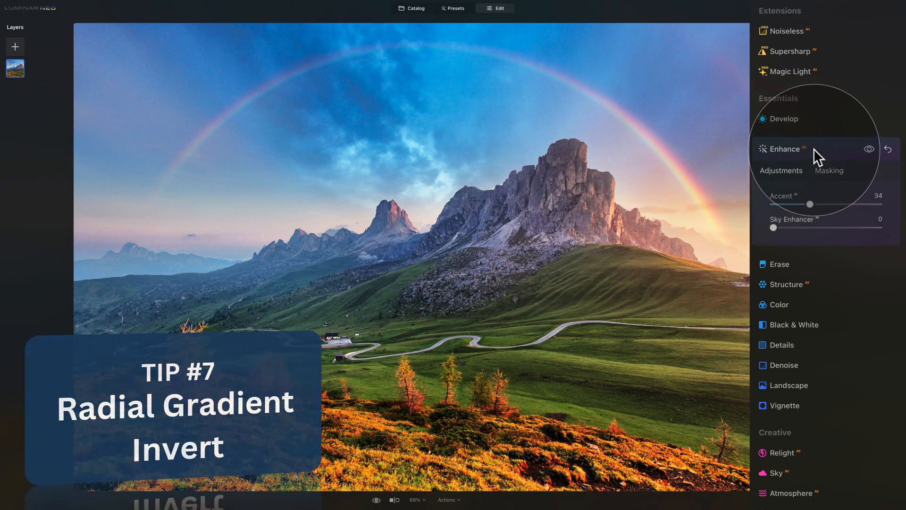
In the Landscape tool, set Golden Hour warmth to 61 and move to its masking options.
{"action": "left_click", "coordinate": [784, 148]}
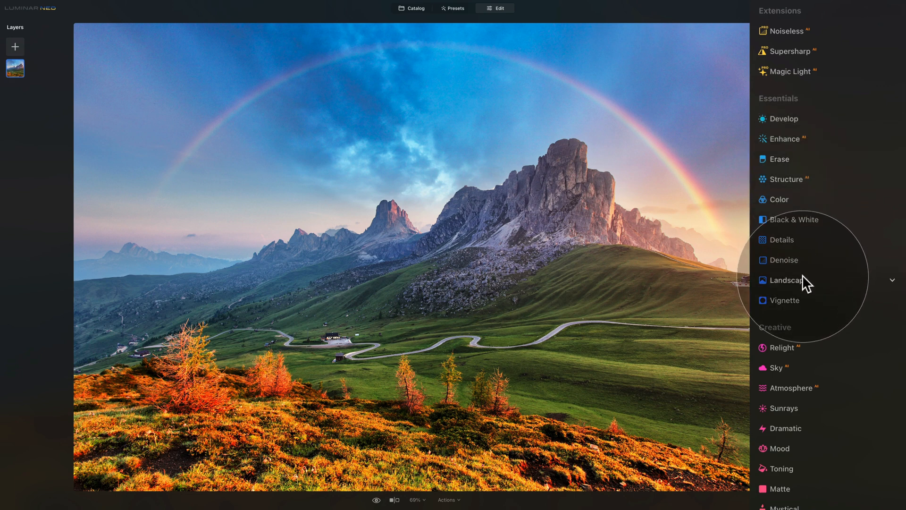
{"action": "left_click", "coordinate": [787, 279]}
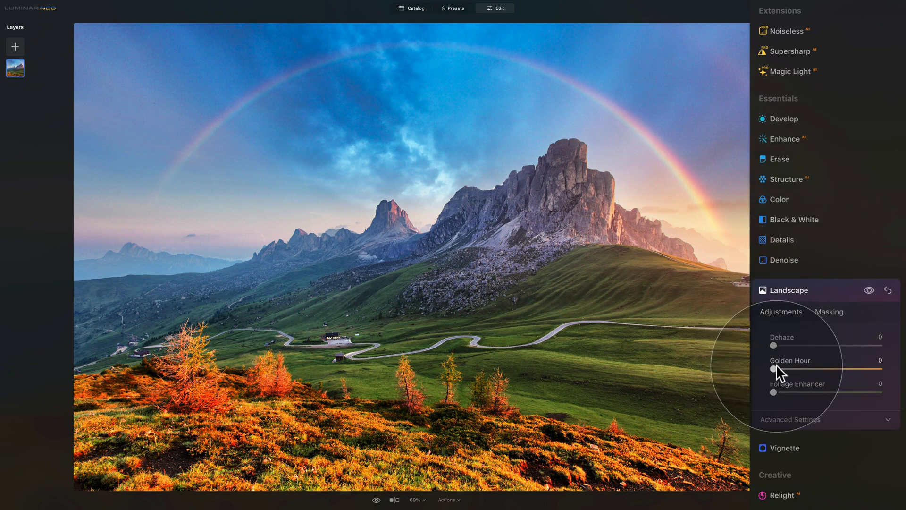
{"action": "left_click_drag", "start_coordinate": [774, 369], "coordinate": [838, 369]}
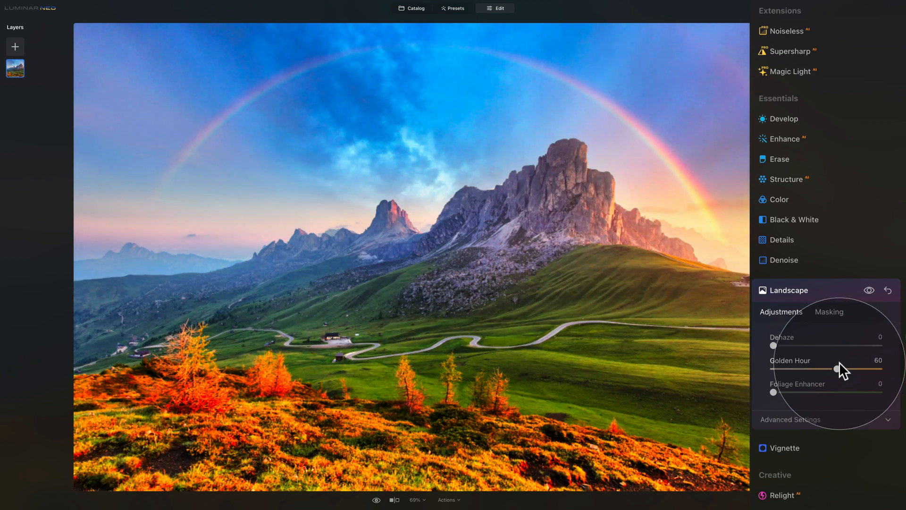
{"action": "left_click_drag", "start_coordinate": [836, 369], "coordinate": [838, 369]}
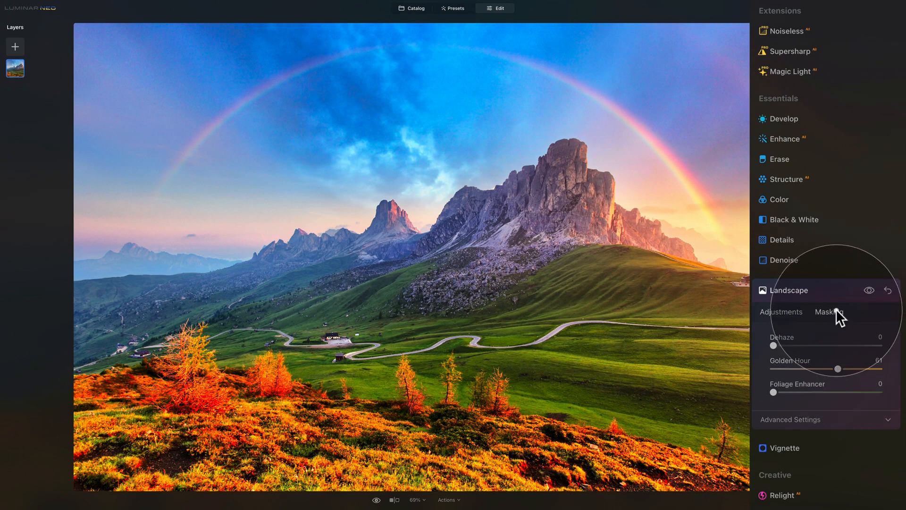
{"action": "left_click", "coordinate": [826, 312]}
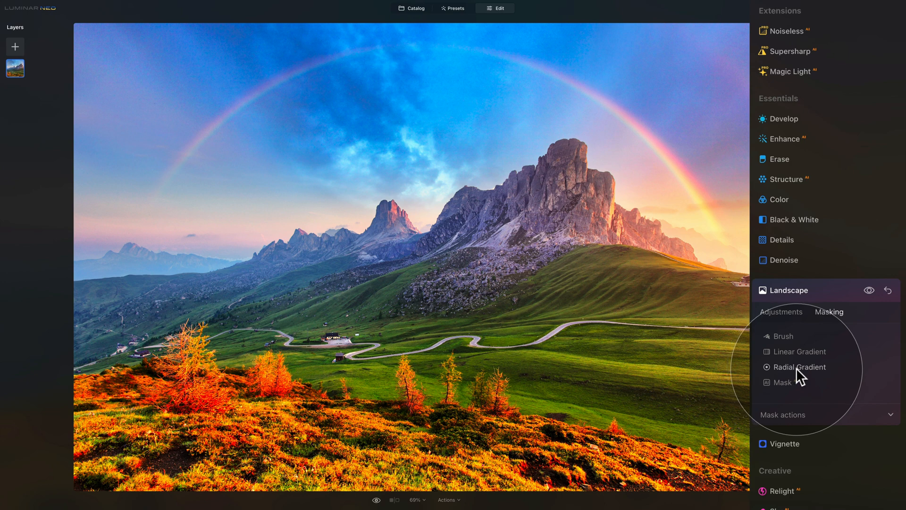
Add a radial gradient mask, sized and centred on the bright sky right of the tallest peak.
{"action": "left_click", "coordinate": [800, 366]}
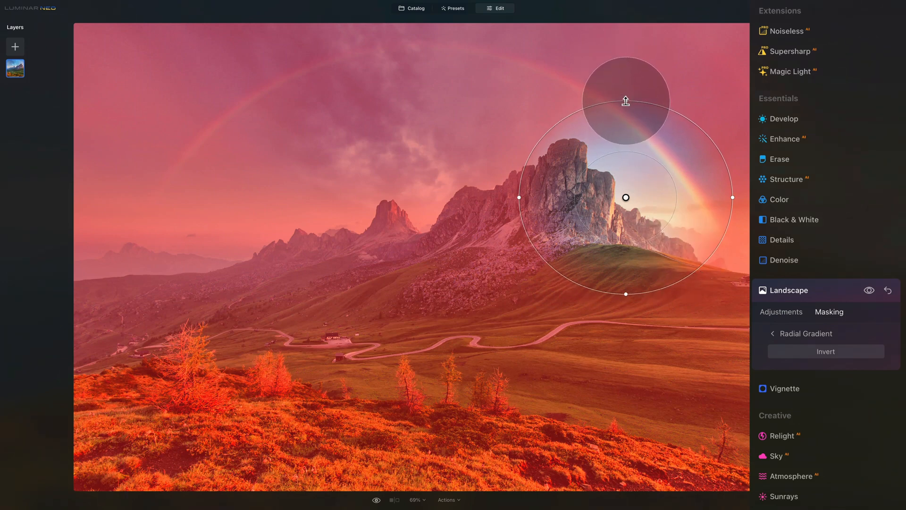
{"action": "left_click_drag", "start_coordinate": [625, 198], "coordinate": [665, 218]}
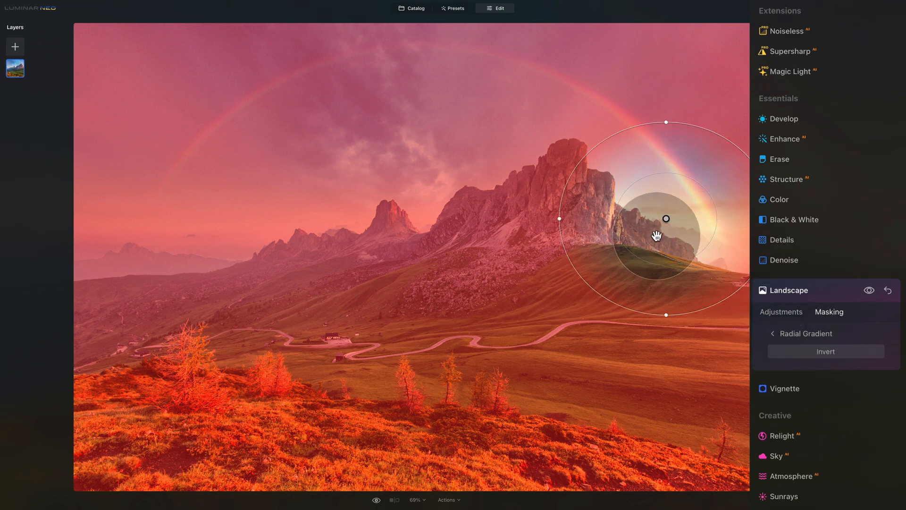
{"action": "left_click_drag", "start_coordinate": [666, 218], "coordinate": [578, 186]}
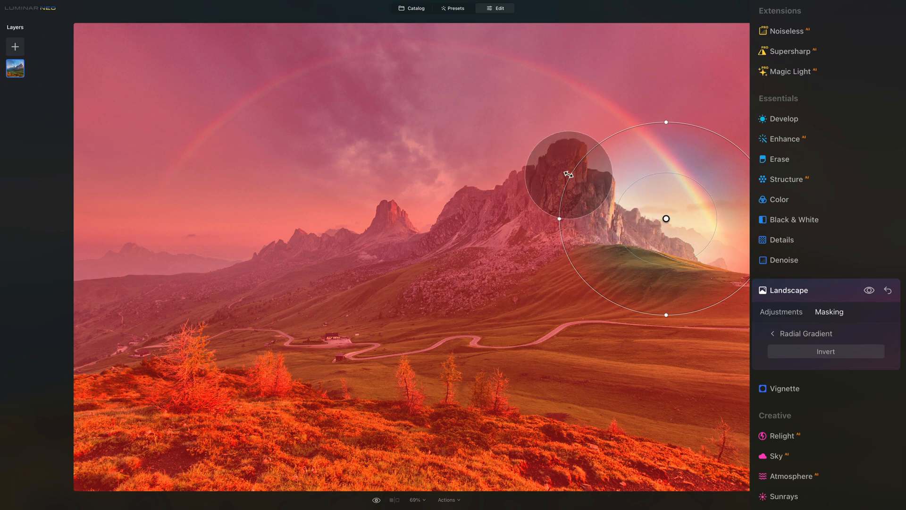
{"action": "left_click_drag", "start_coordinate": [567, 173], "coordinate": [612, 143]}
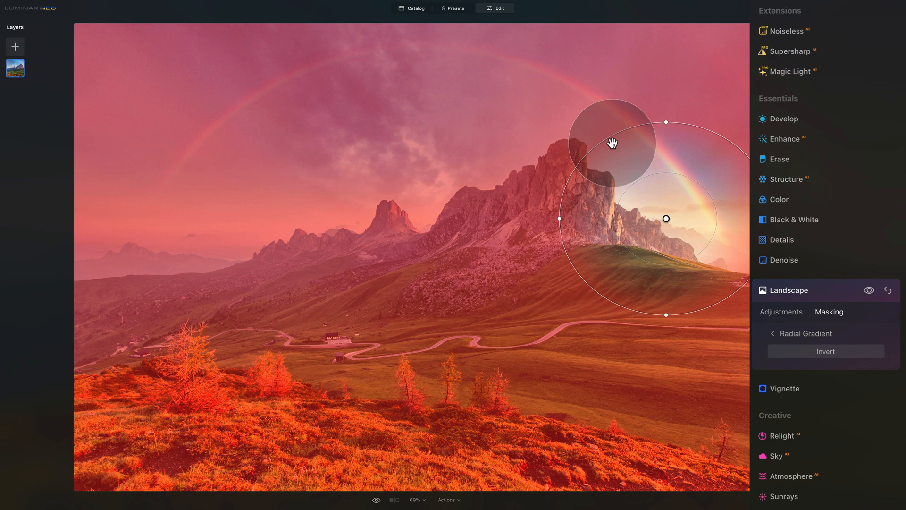
{"action": "left_click_drag", "start_coordinate": [612, 143], "coordinate": [686, 199]}
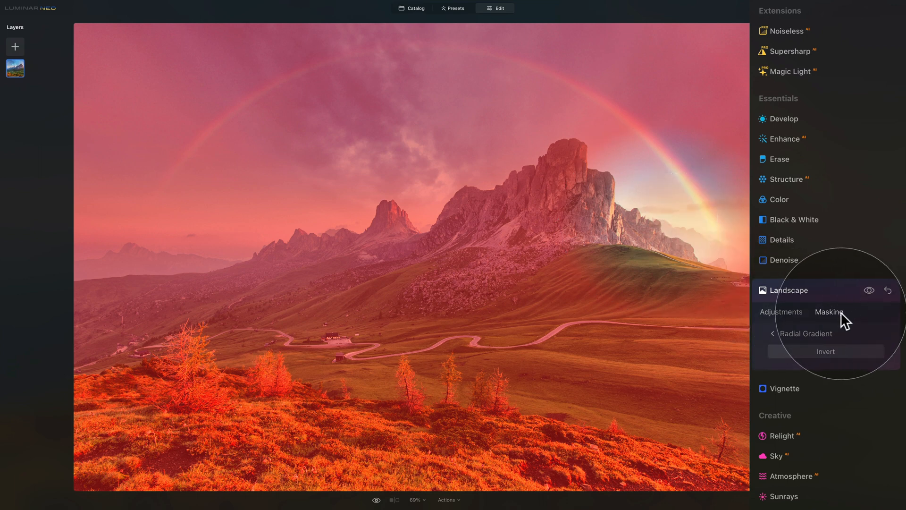
Invert the radial gradient beside the tallest peak and raise Golden Hour to 70.
{"action": "left_click", "coordinate": [825, 351]}
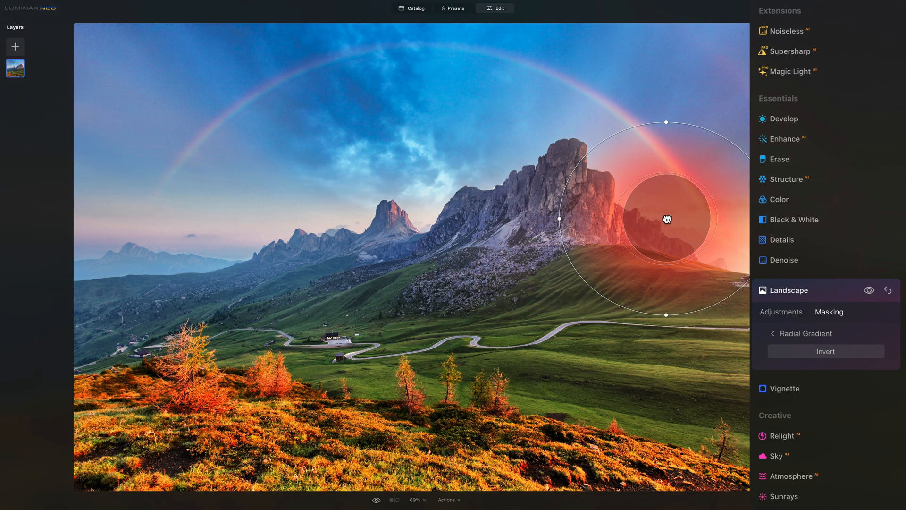
{"action": "left_click_drag", "start_coordinate": [666, 218], "coordinate": [672, 215]}
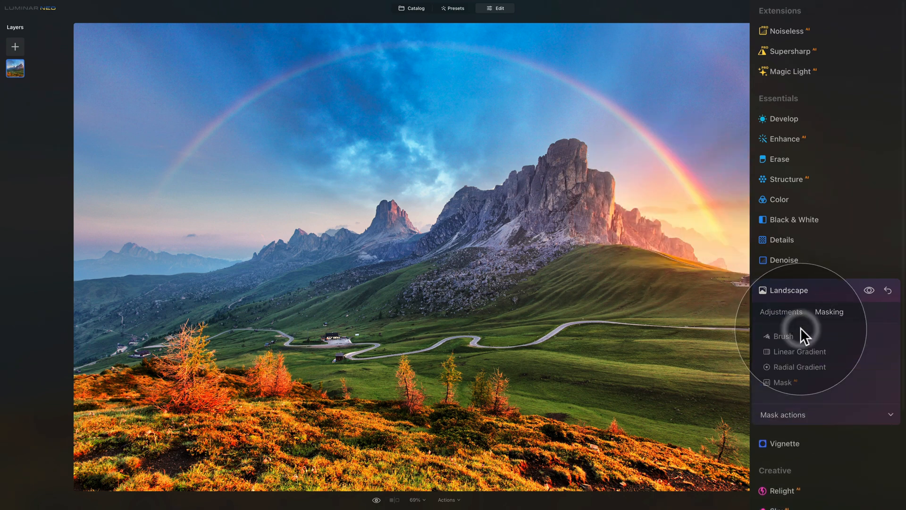
{"action": "left_click", "coordinate": [781, 312]}
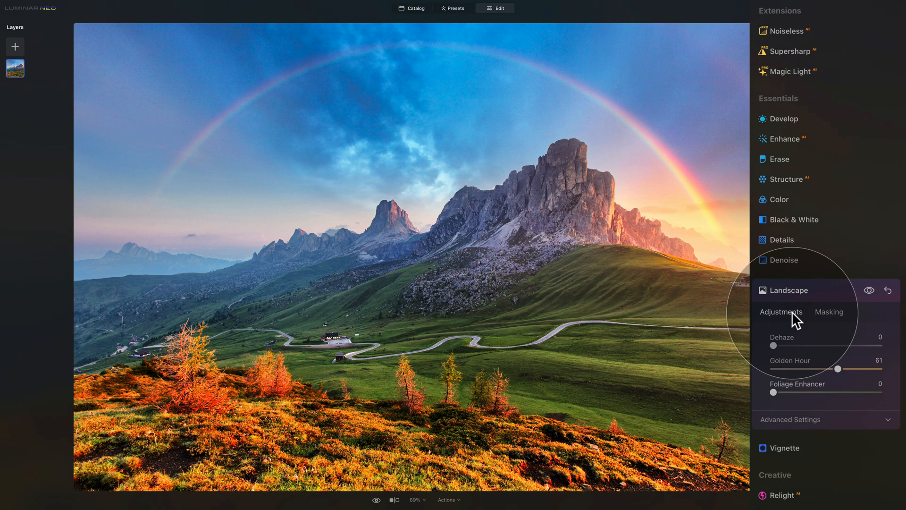
{"action": "left_click_drag", "start_coordinate": [837, 369], "coordinate": [848, 370]}
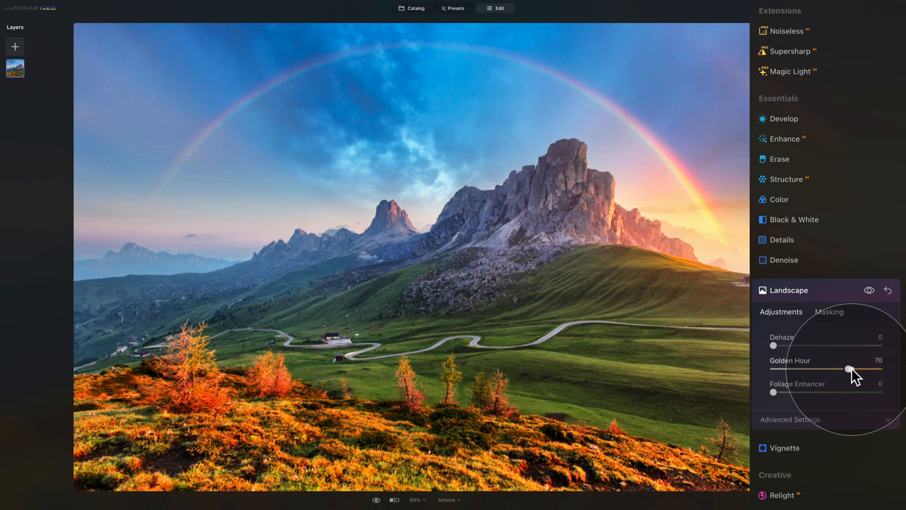